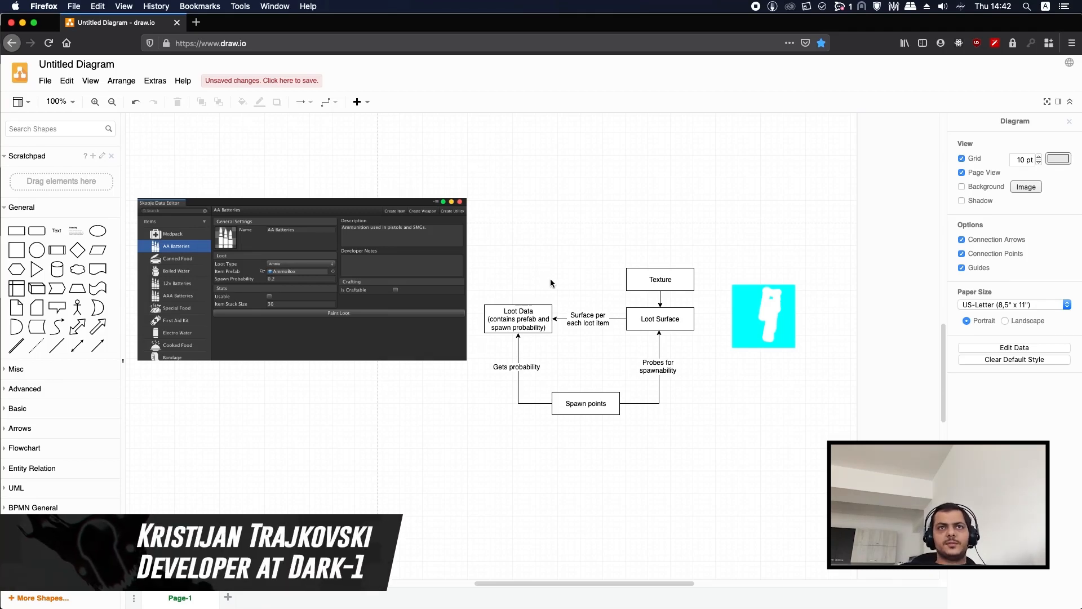
mouse_move(569, 259)
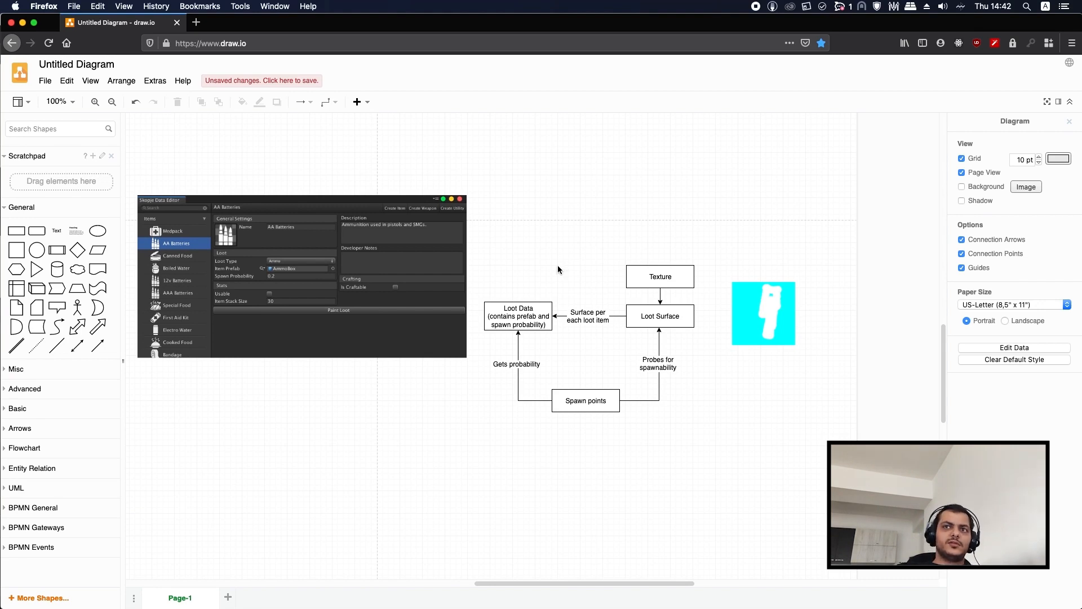
mouse_move(548, 269)
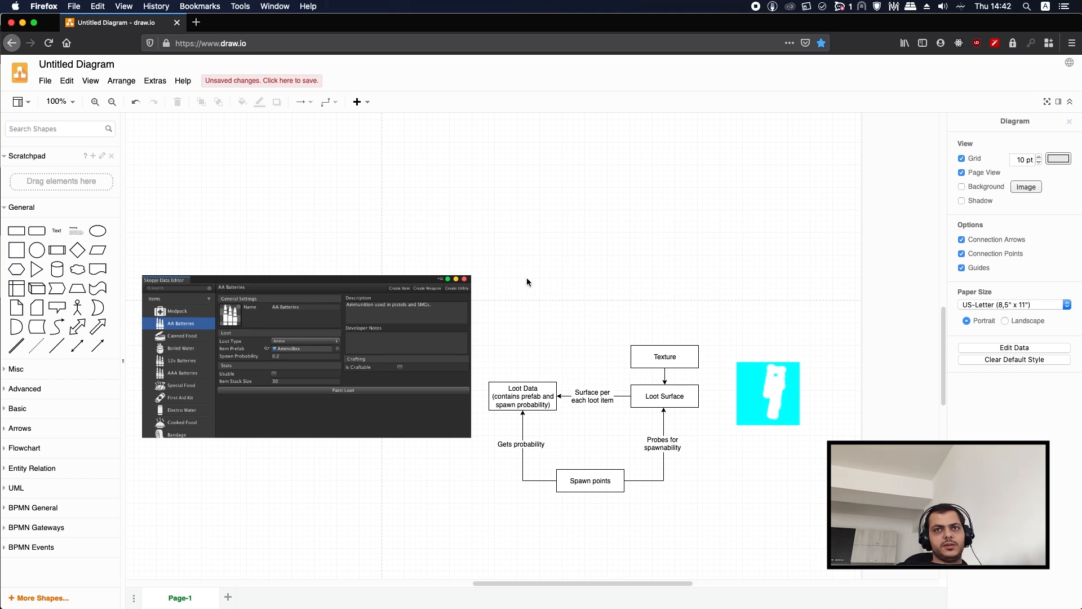
Type the note 'Different types of loot:' with bullets Weapons, Consumable items, Upgrades.
double_click(537, 286)
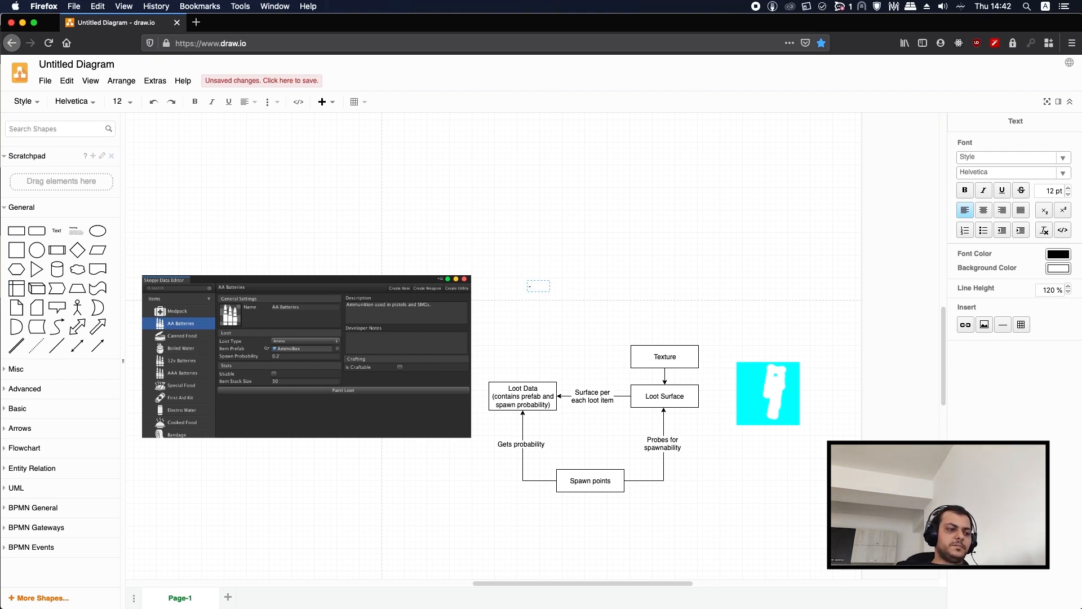
type("Differen")
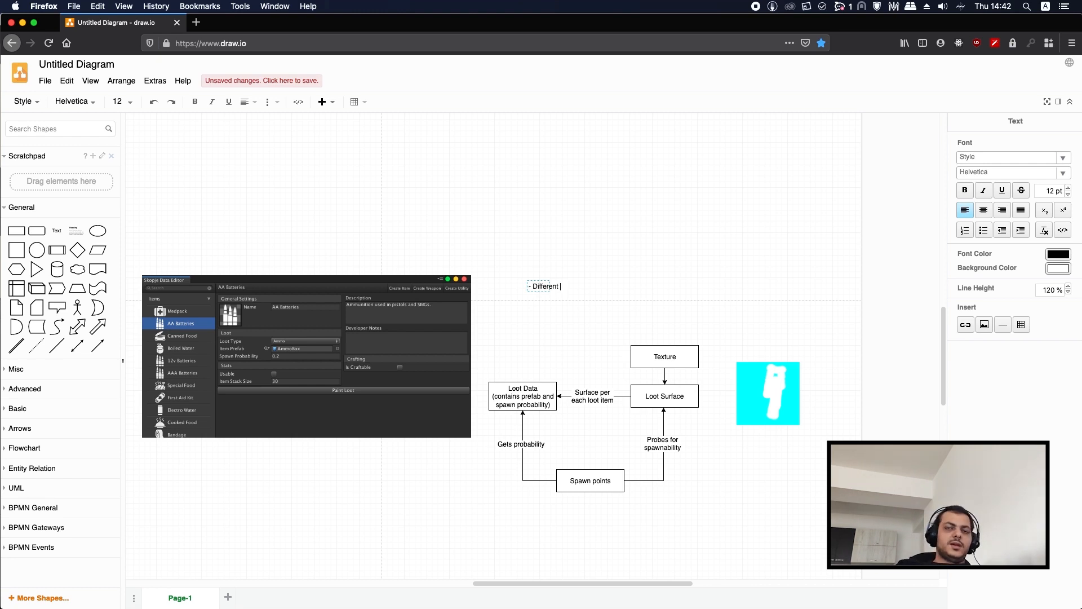
type("types of loot:")
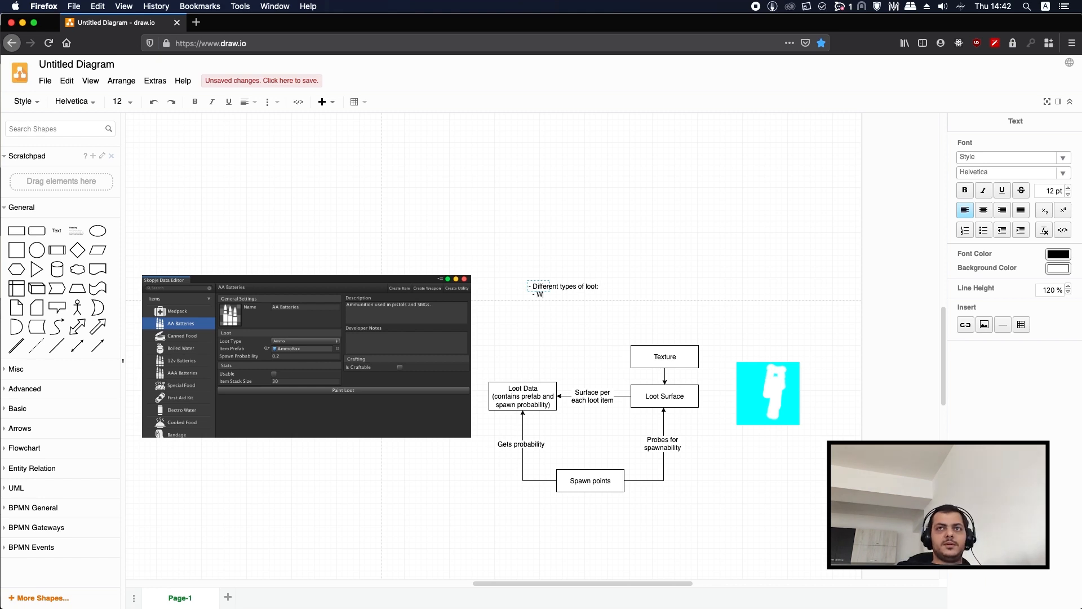
type("eapons")
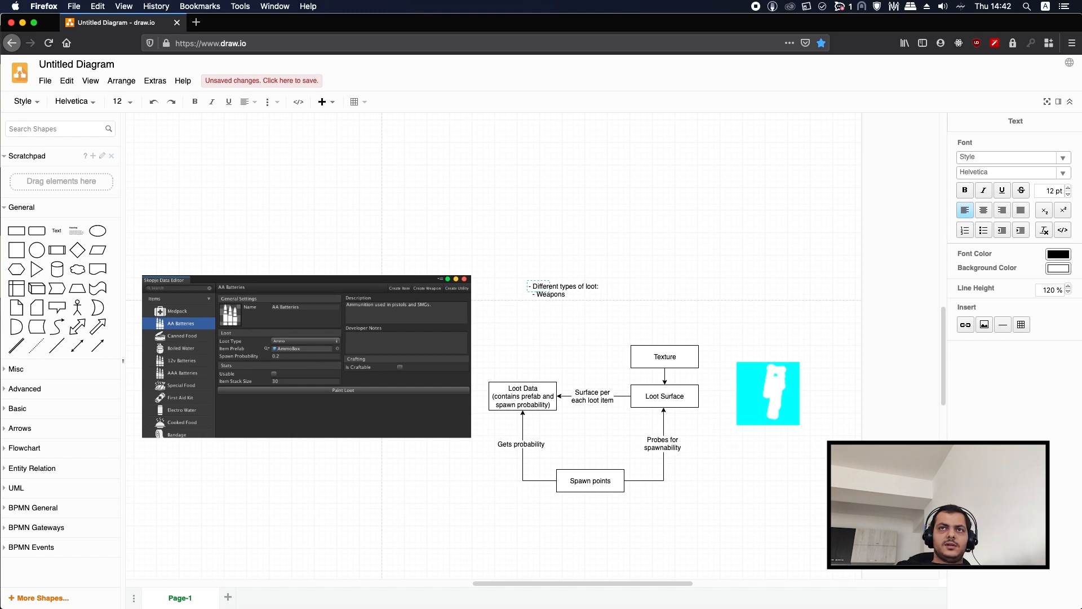
type("Consumable items")
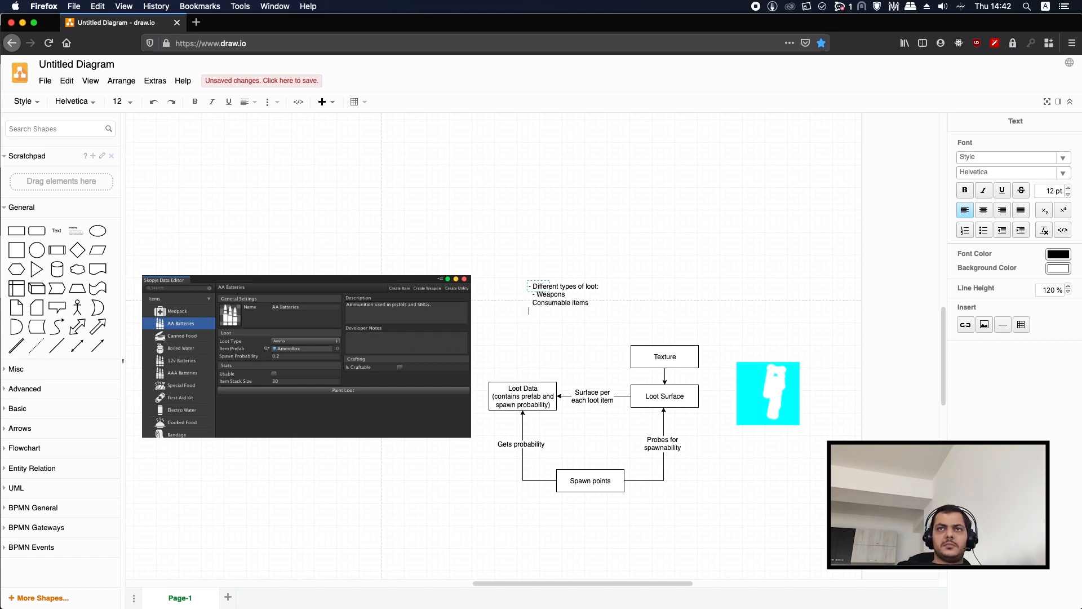
type("-")
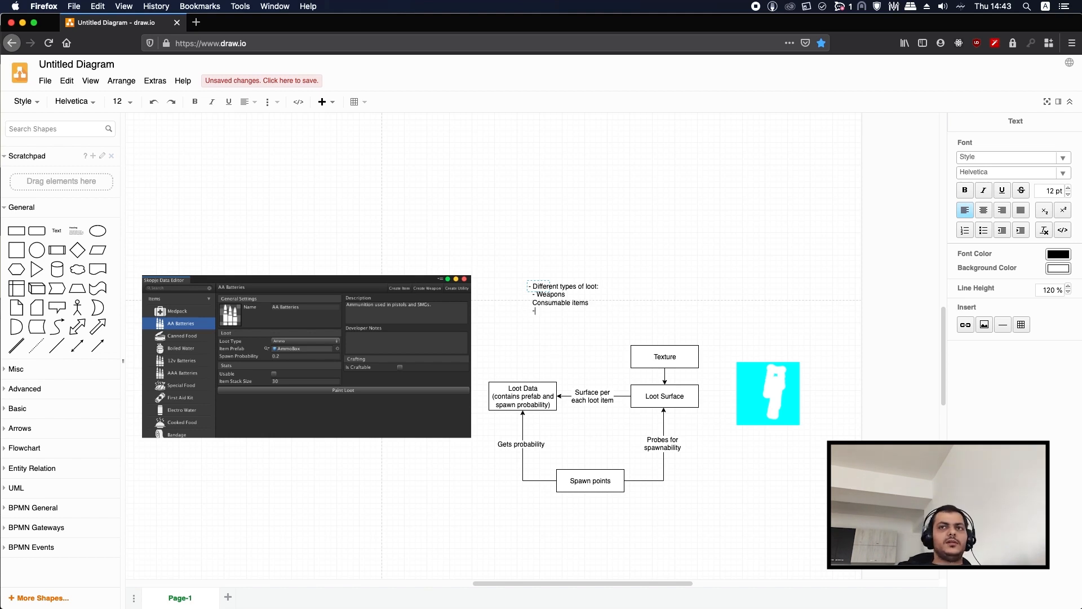
type("-Upgrades")
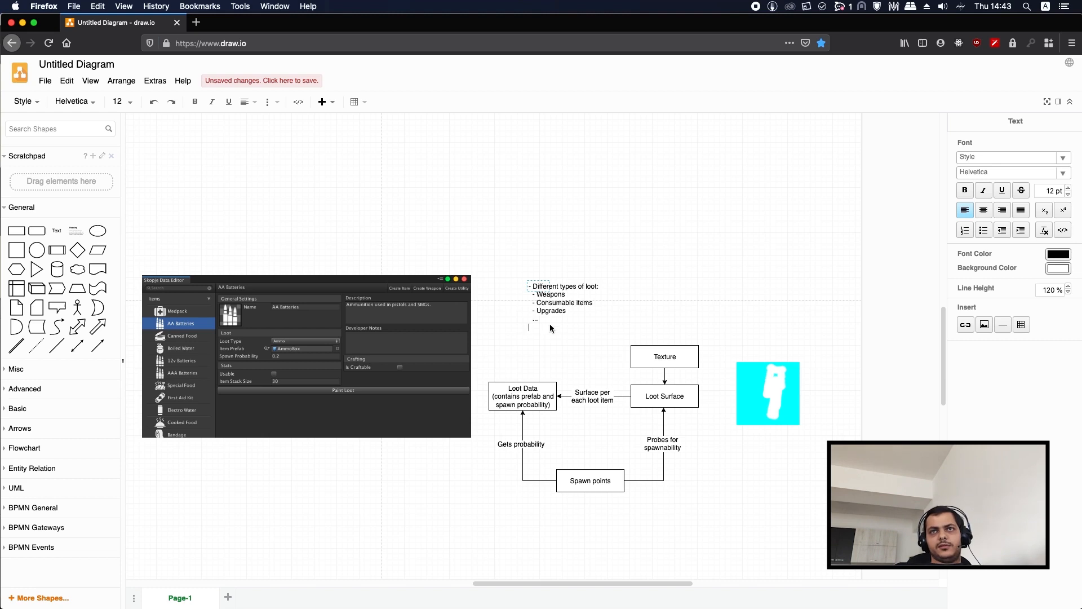
mouse_move(556, 329)
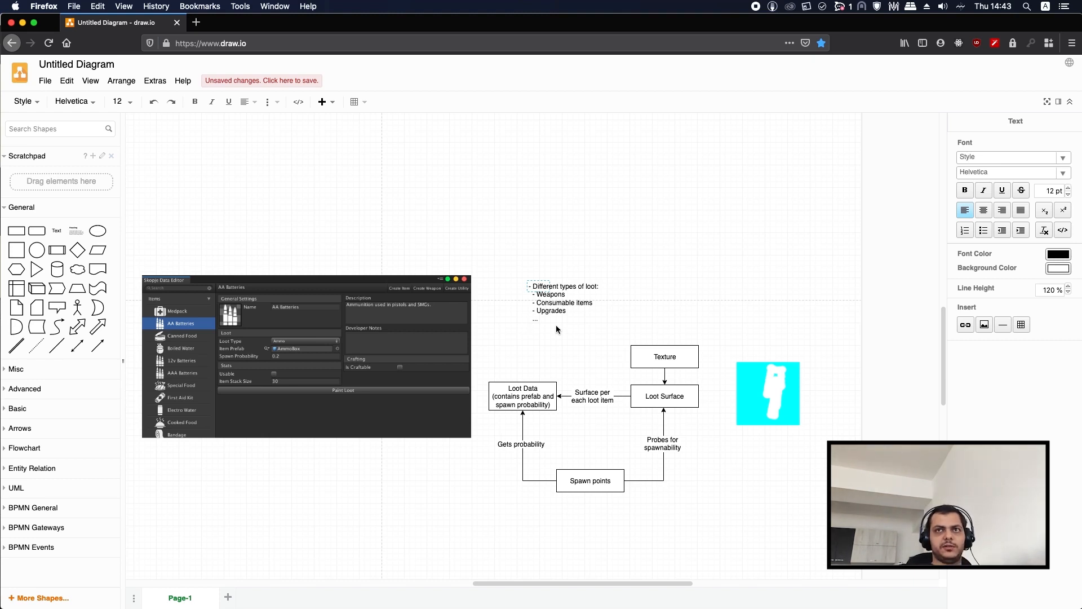
left_click(542, 318)
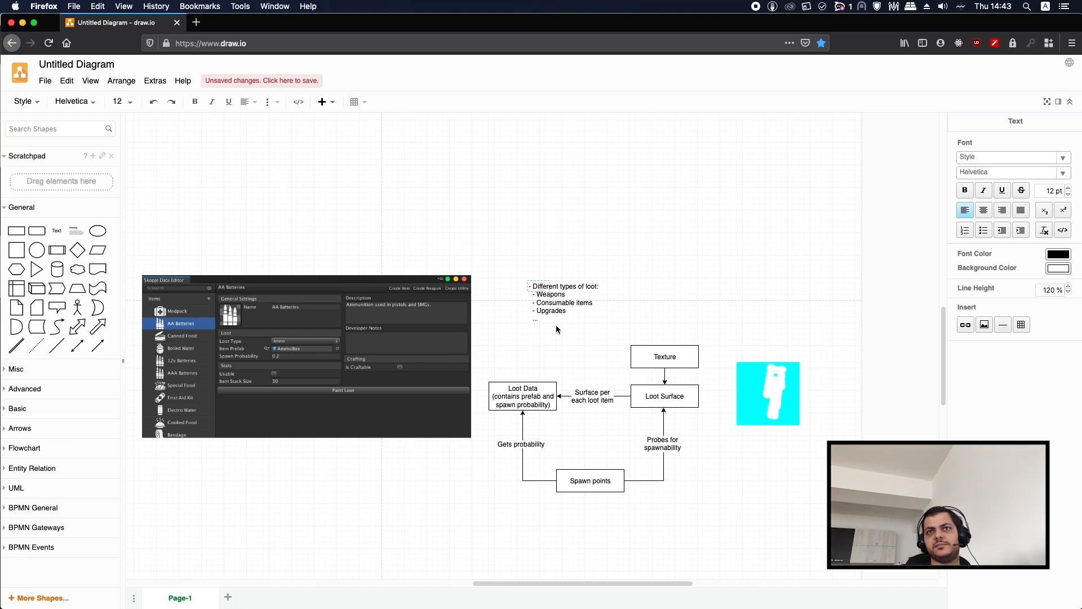
mouse_move(591, 305)
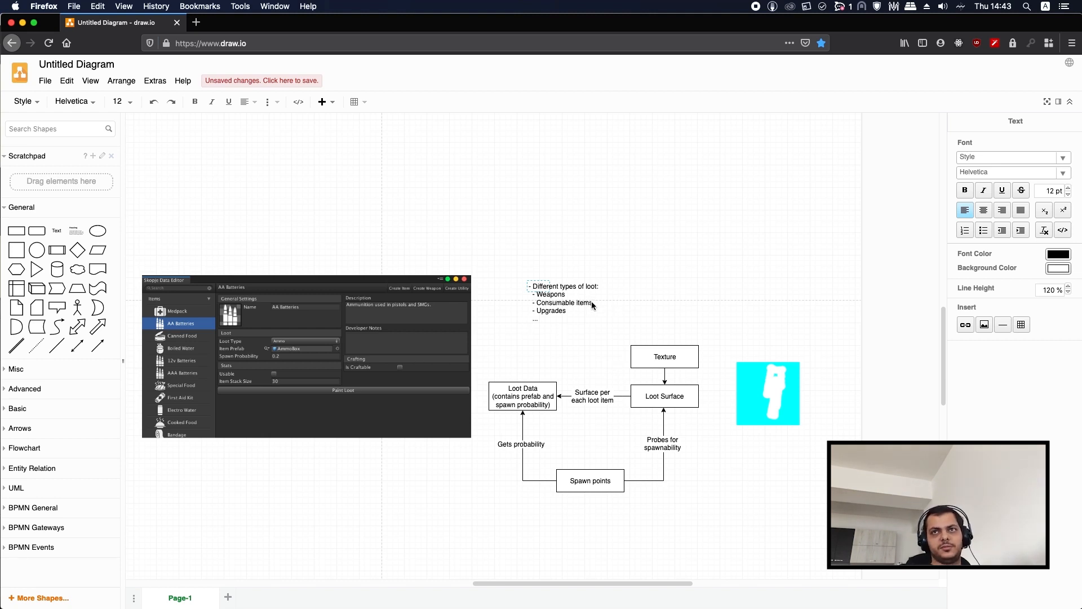
Add the note 'Different types of loot spawn on different spawn points' beside a loot-list copy.
double_click(563, 302)
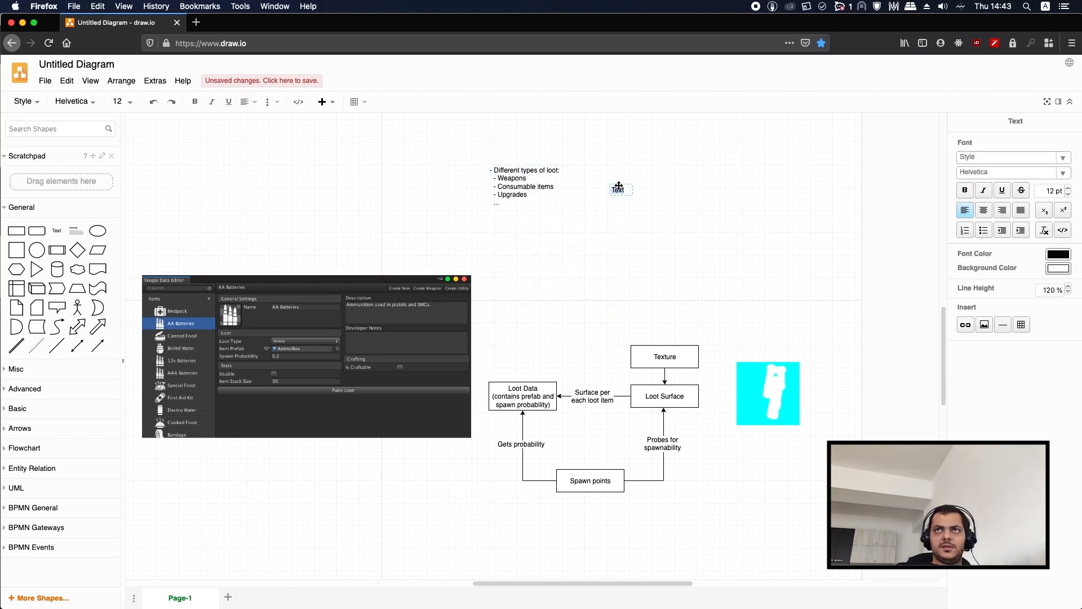
type("-Diffent types of loot spawn on different spawn points")
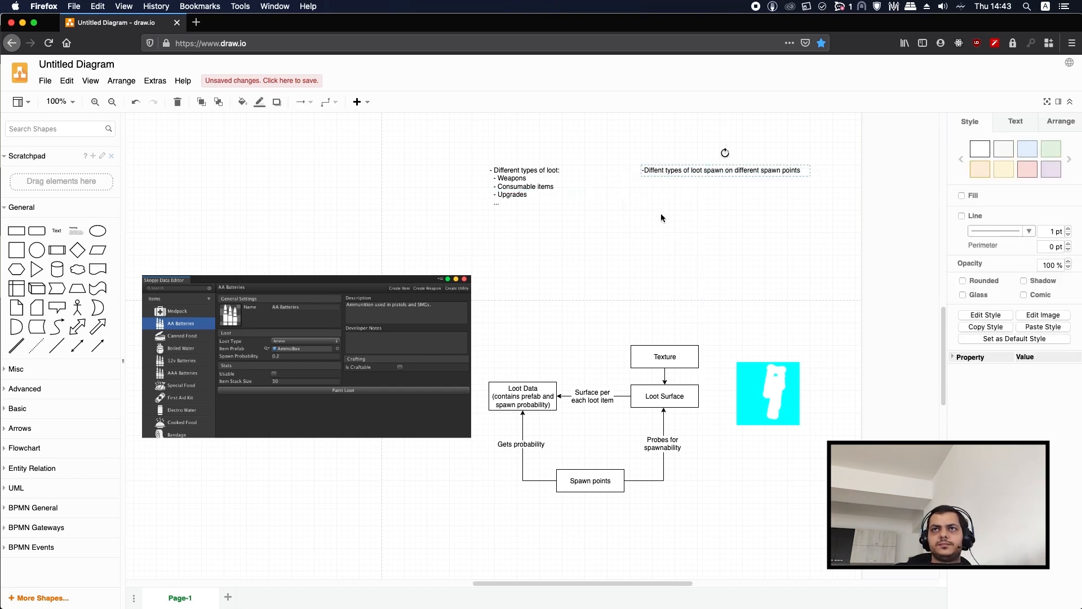
double_click(725, 170)
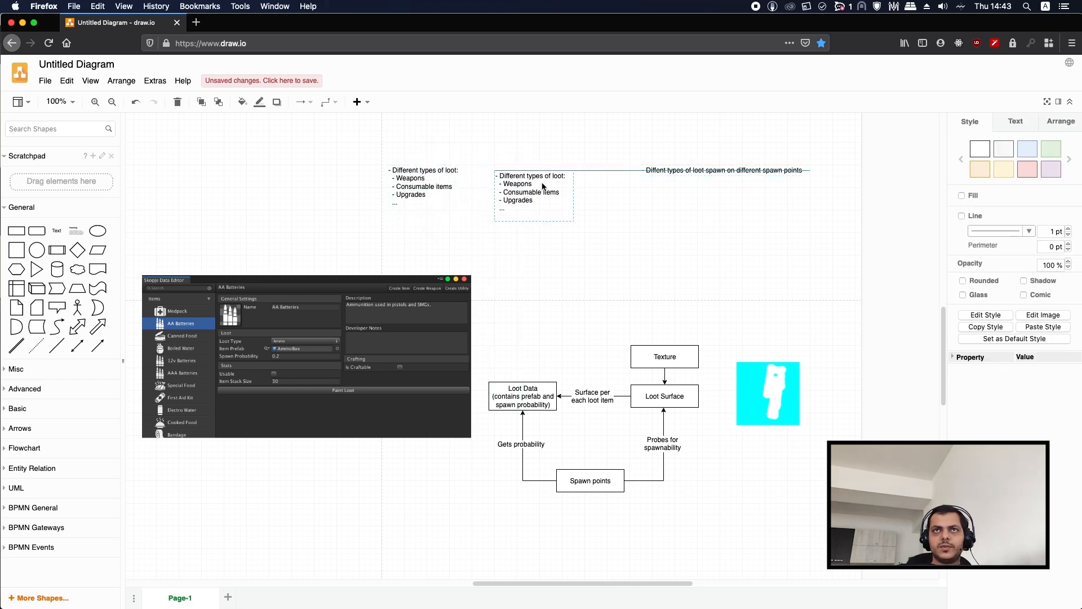
double_click(516, 190)
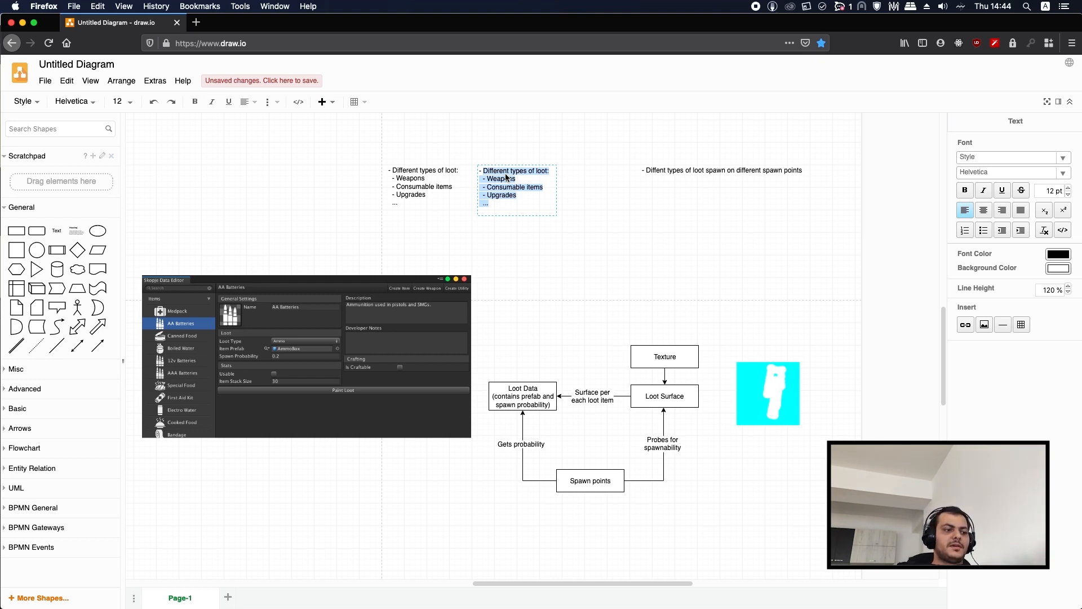
Rewrite the copied label as 'Probability - availability off items' under the spawn-points note.
type("Probabi")
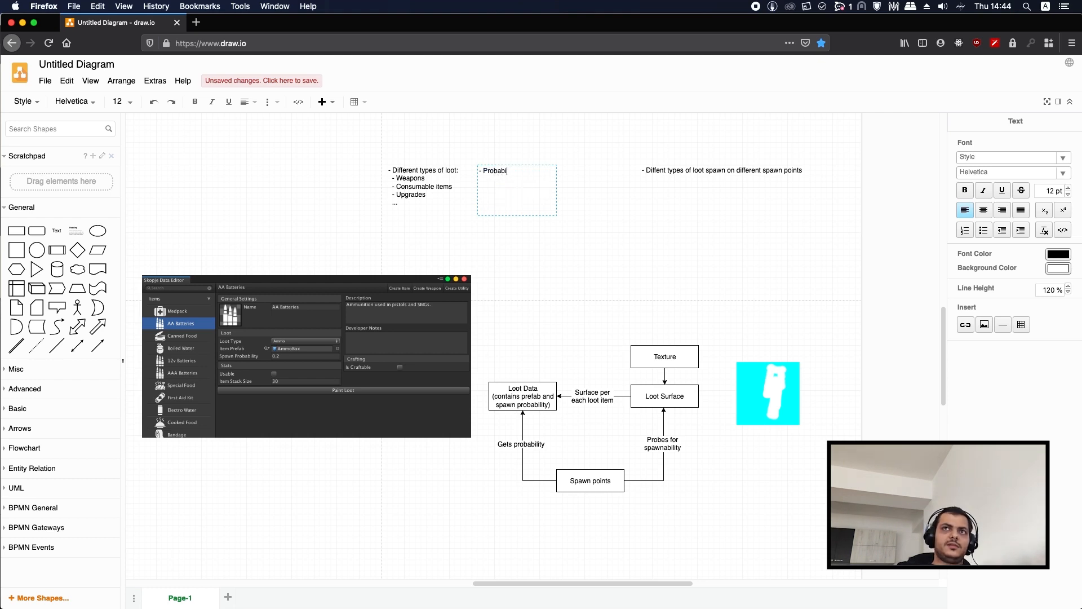
type("lity - a")
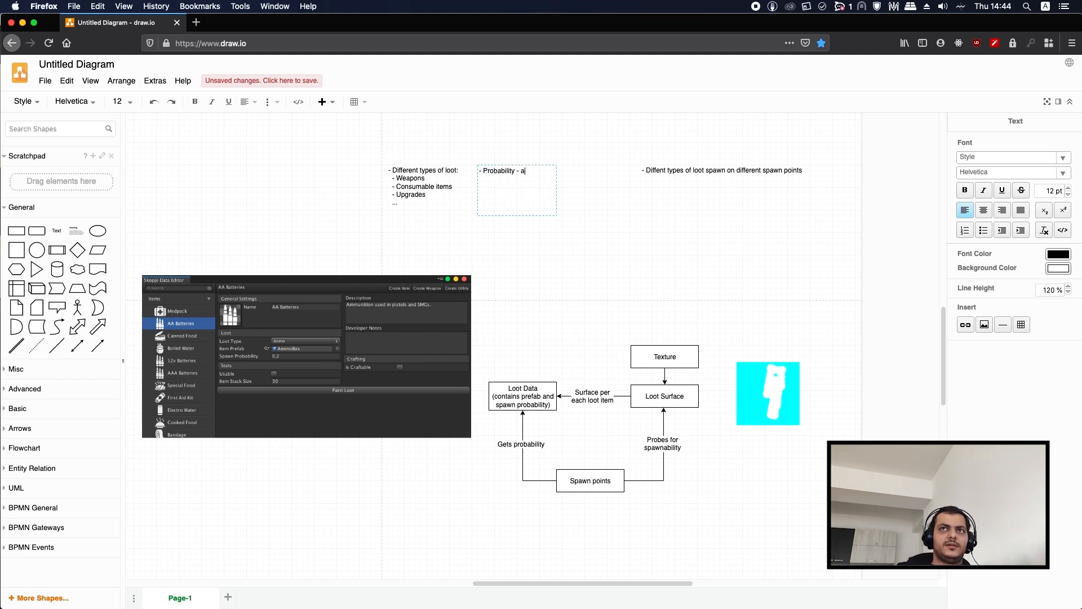
type("vailability dff")
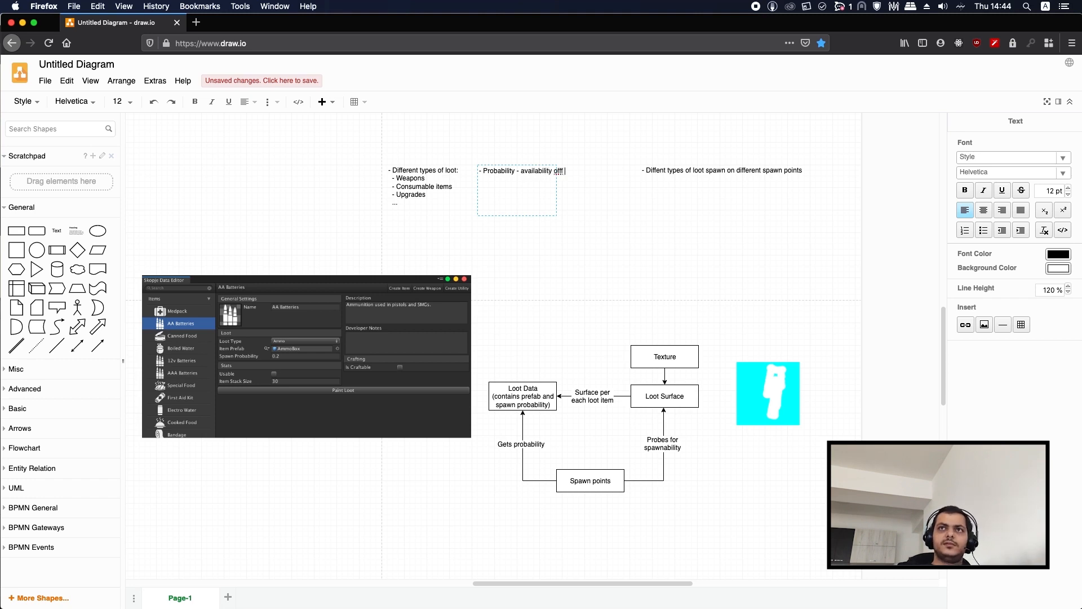
type("items")
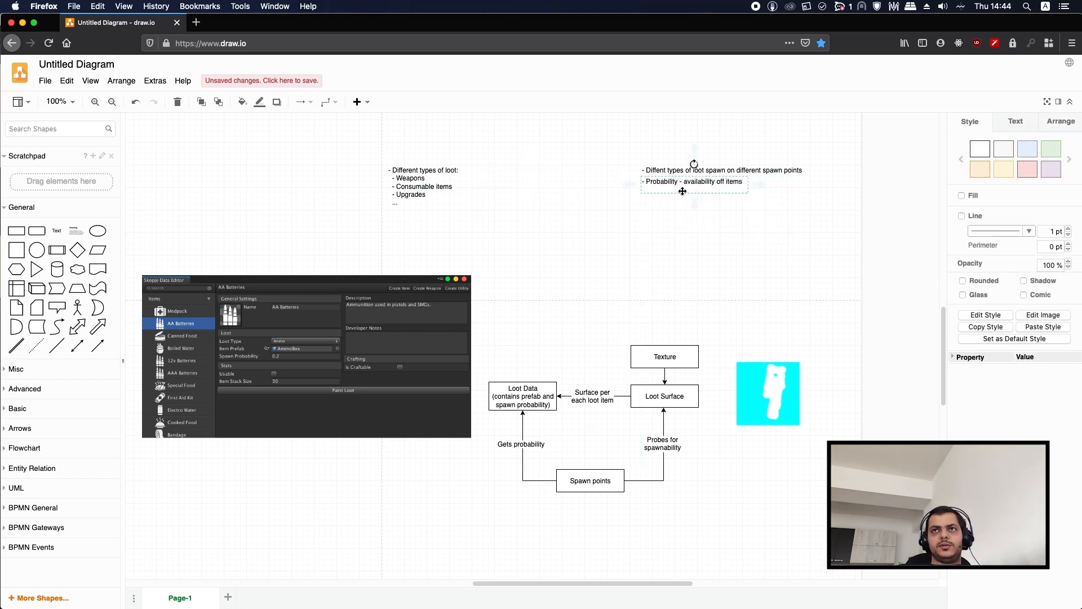
left_click(676, 203)
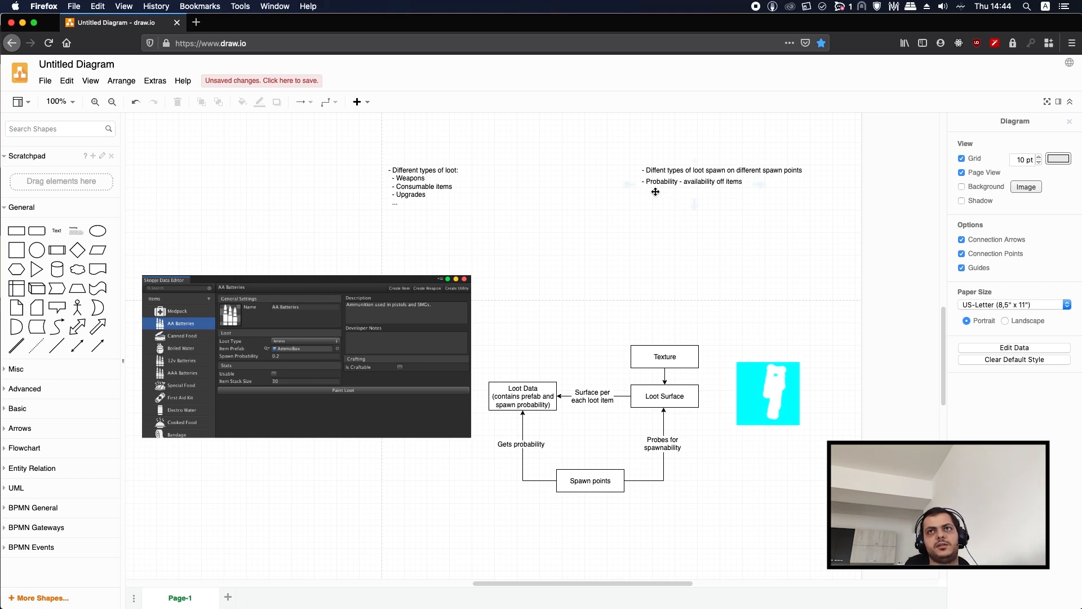
left_click(693, 181)
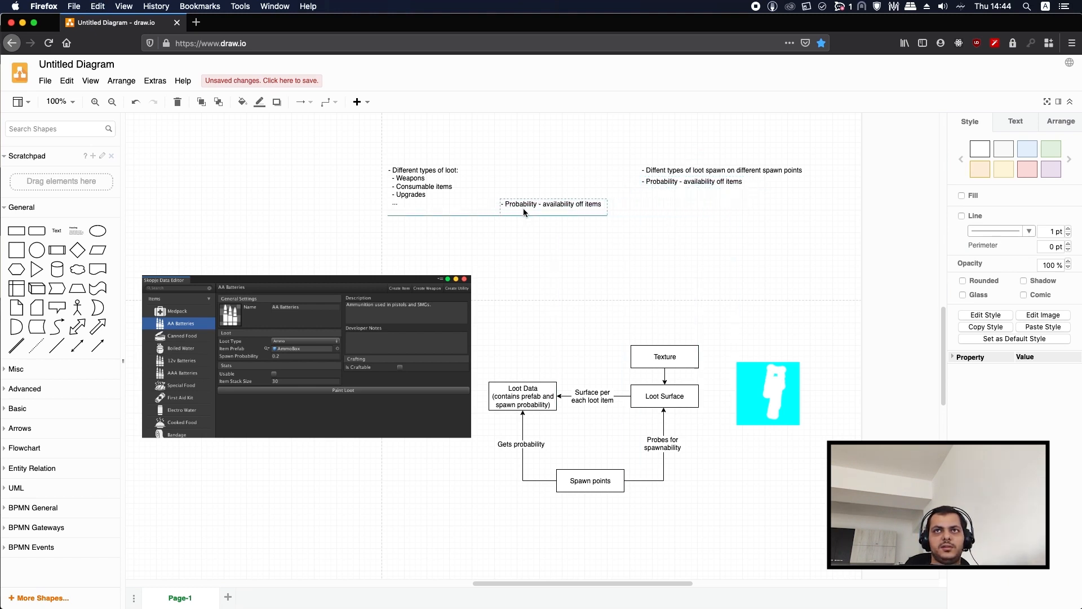
Write 'Different loot should spawn on different locations' in the copy beneath the probability note.
double_click(552, 210)
type("- Differ")
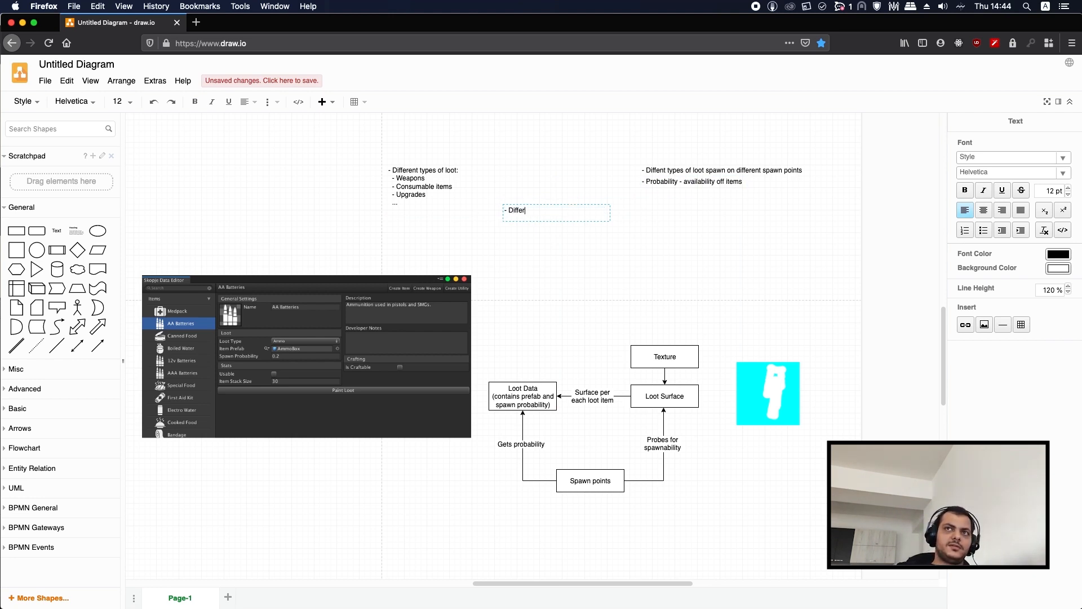
type("ent")
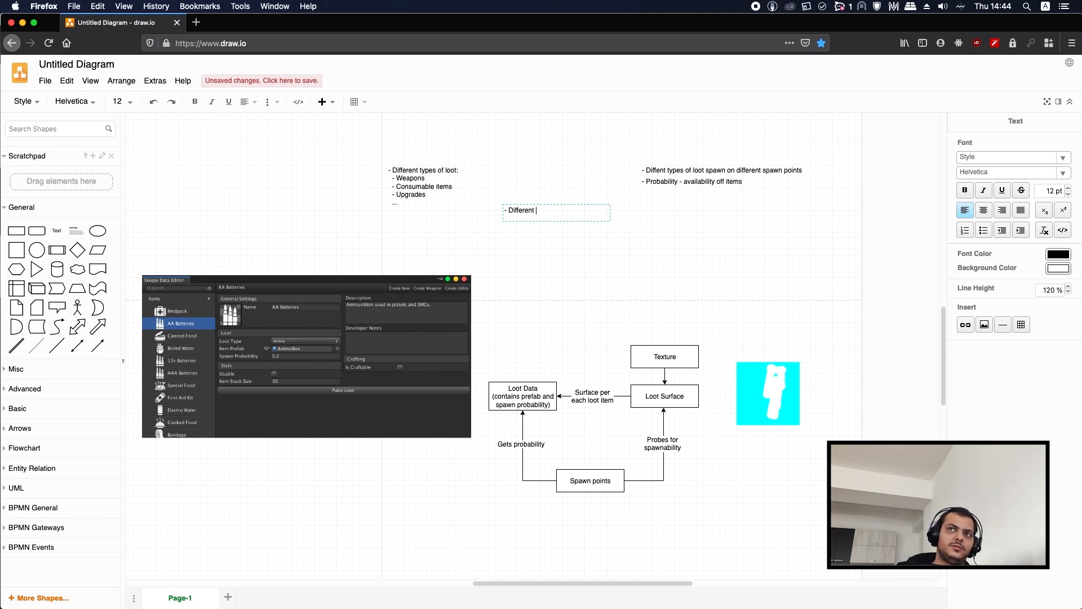
type("loot should spawn on different locations")
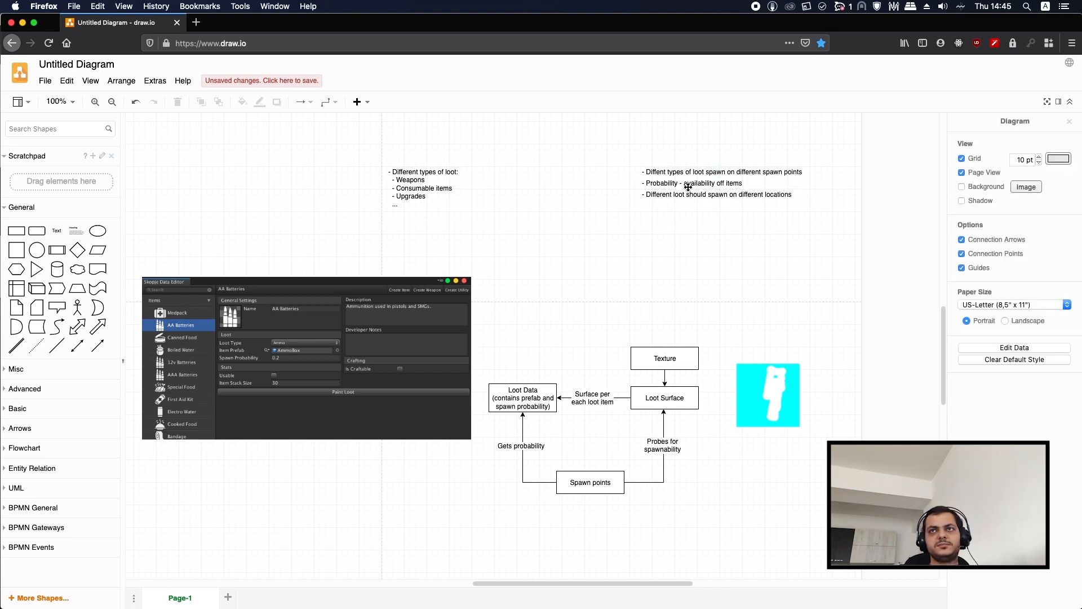
left_click(718, 197)
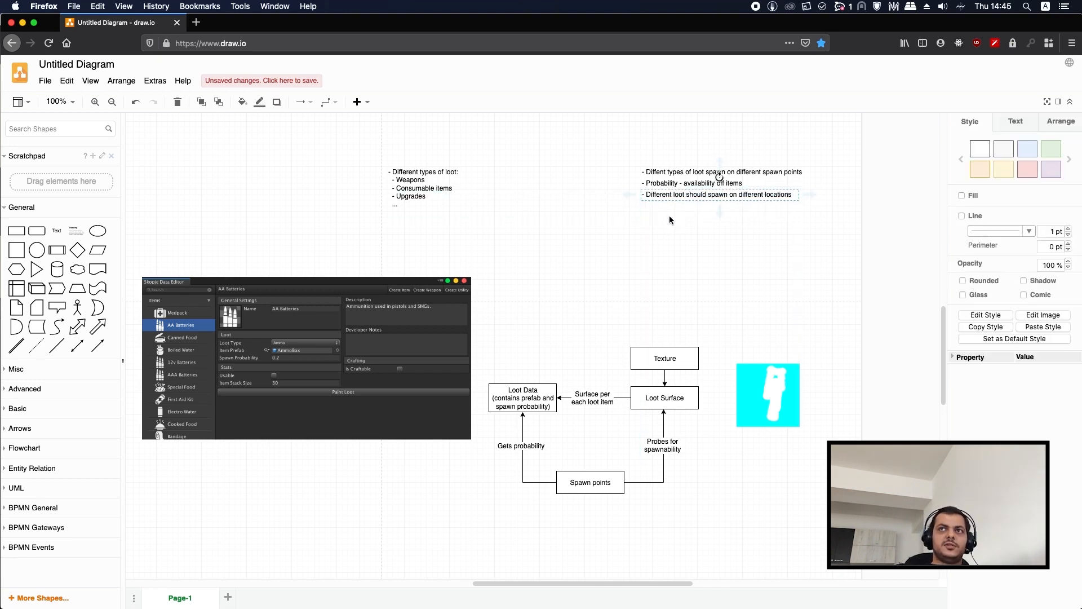
left_click(666, 207)
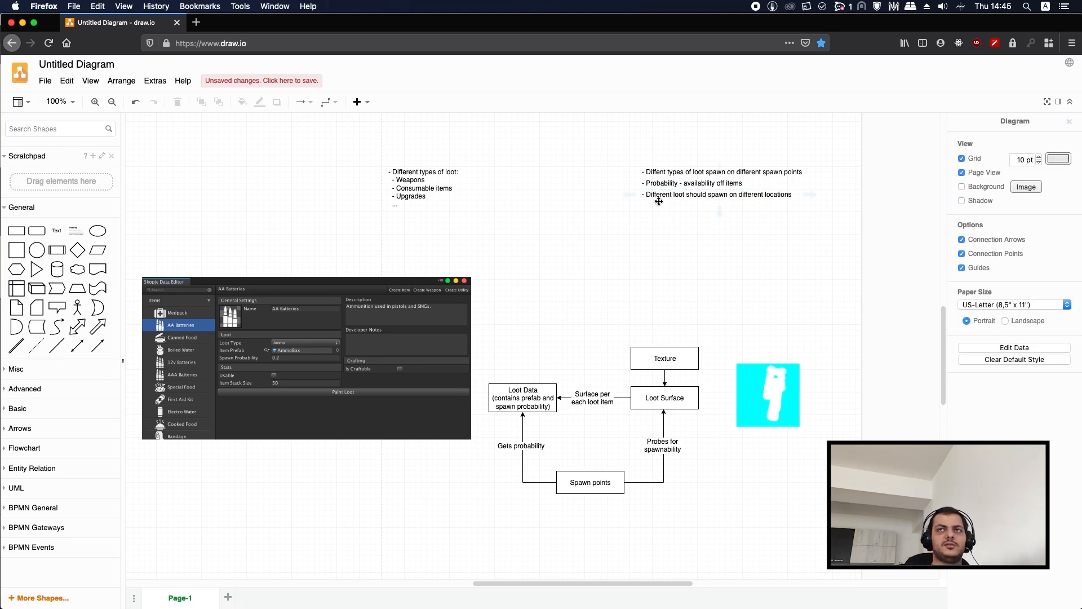
mouse_move(686, 217)
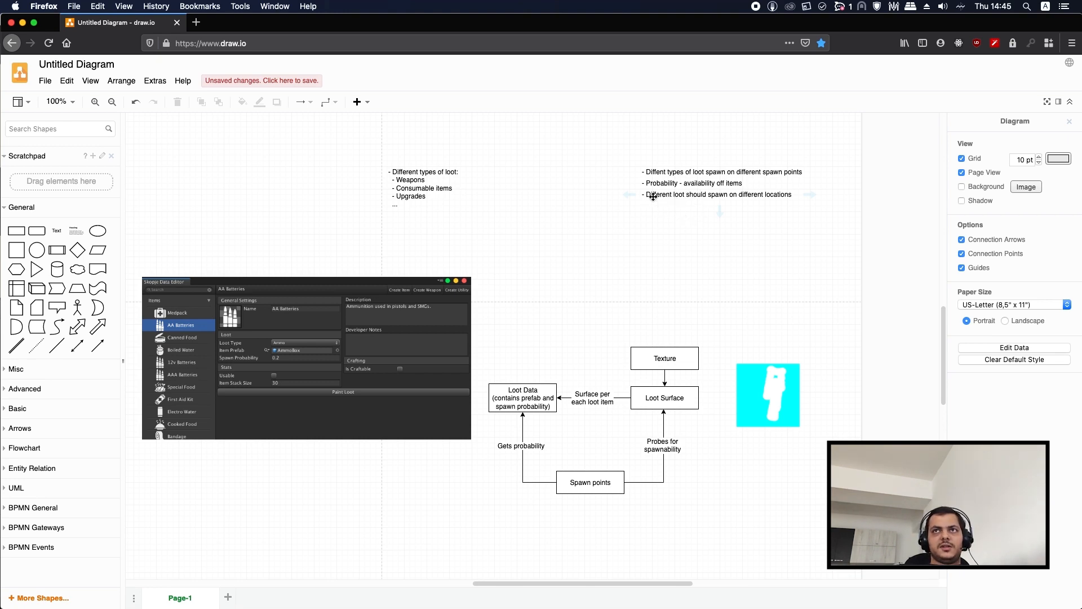
mouse_move(679, 217)
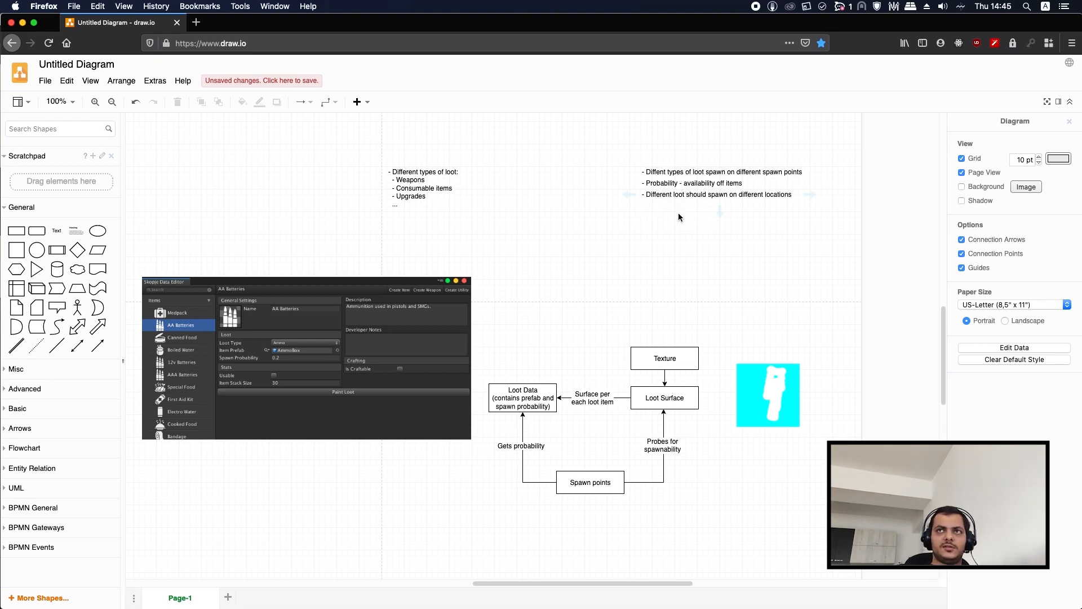
Type 'We want loot to be consistent' into the duplicated note below the locations point.
scroll("down", 3)
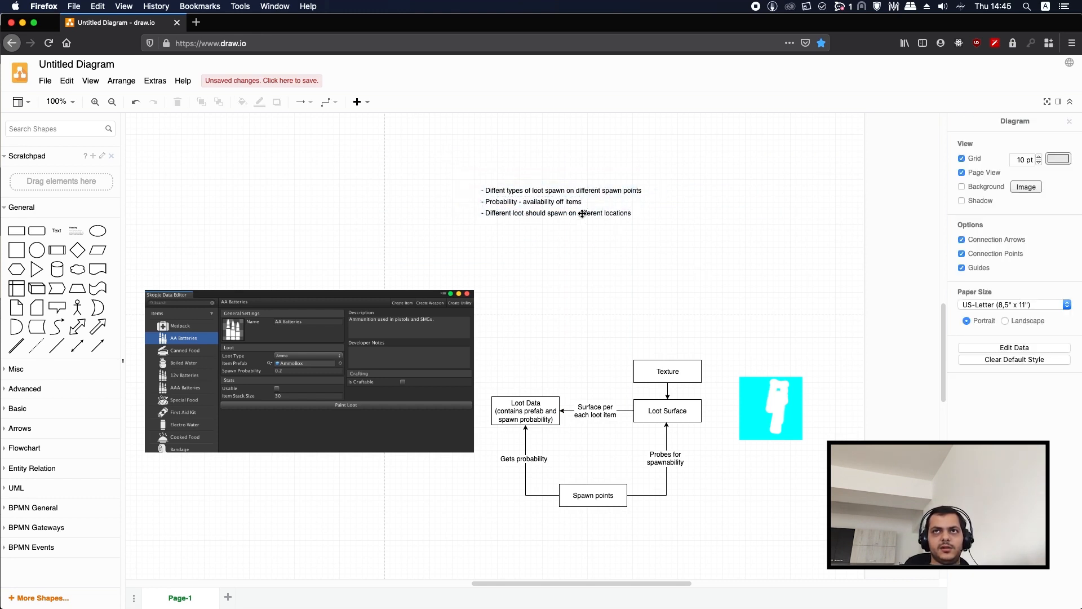
double_click(557, 213)
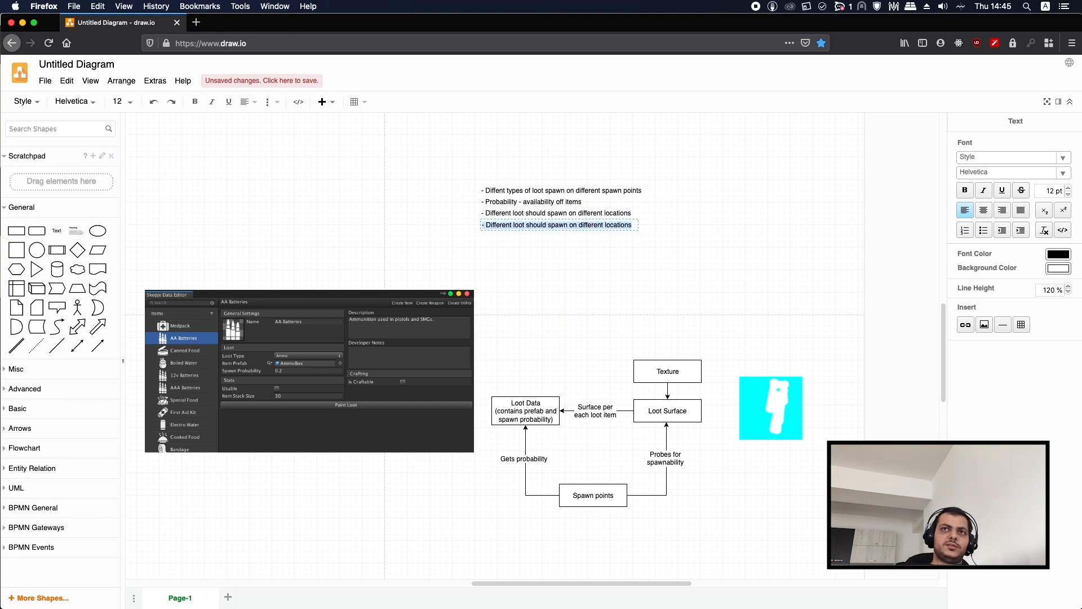
type("We want loot to")
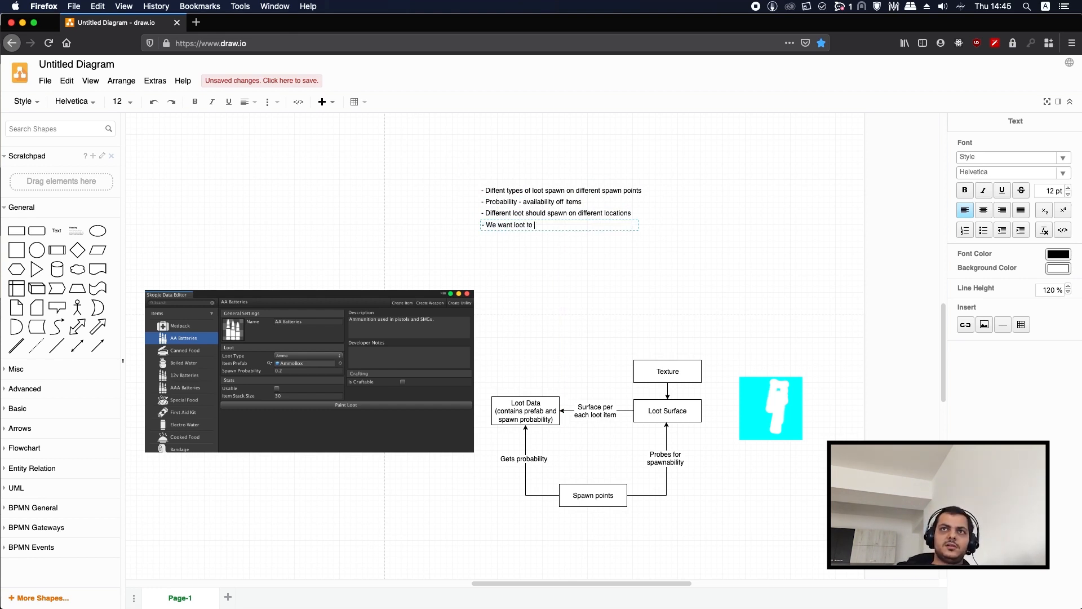
type("be consistent")
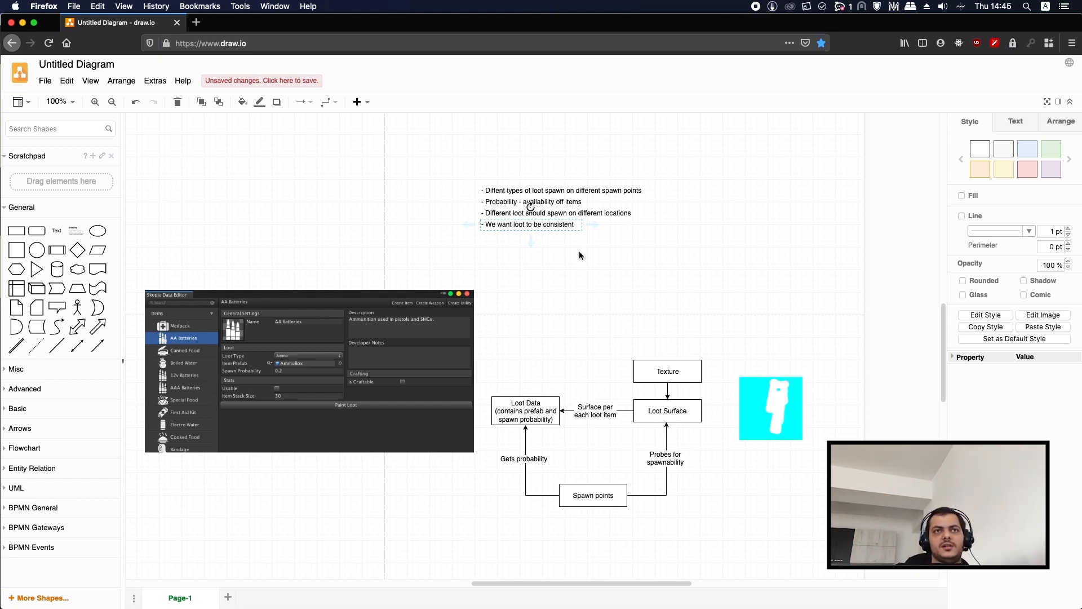
mouse_move(572, 250)
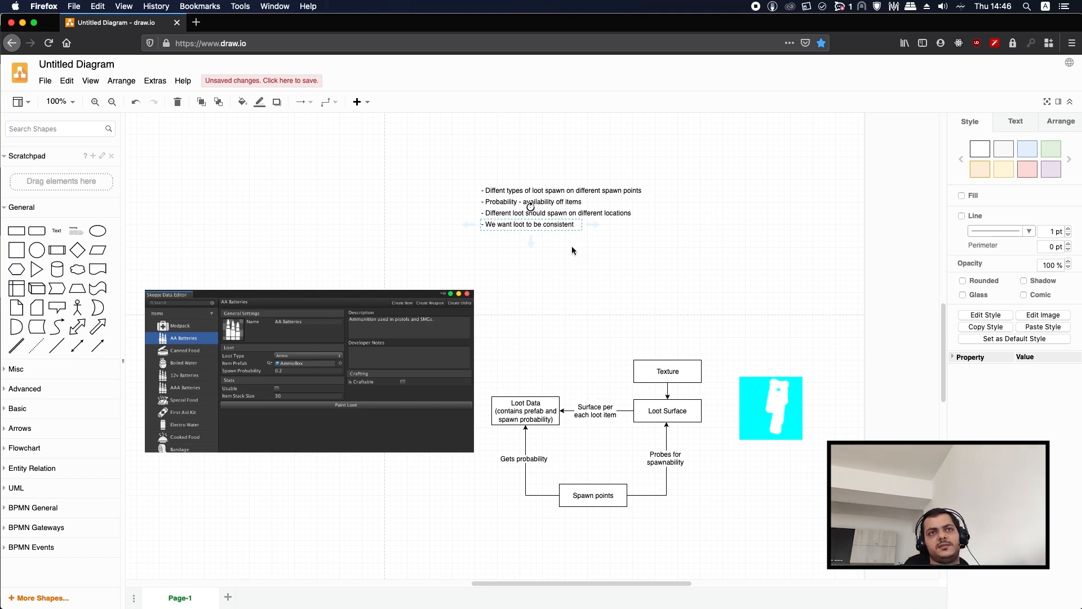
left_click(526, 242)
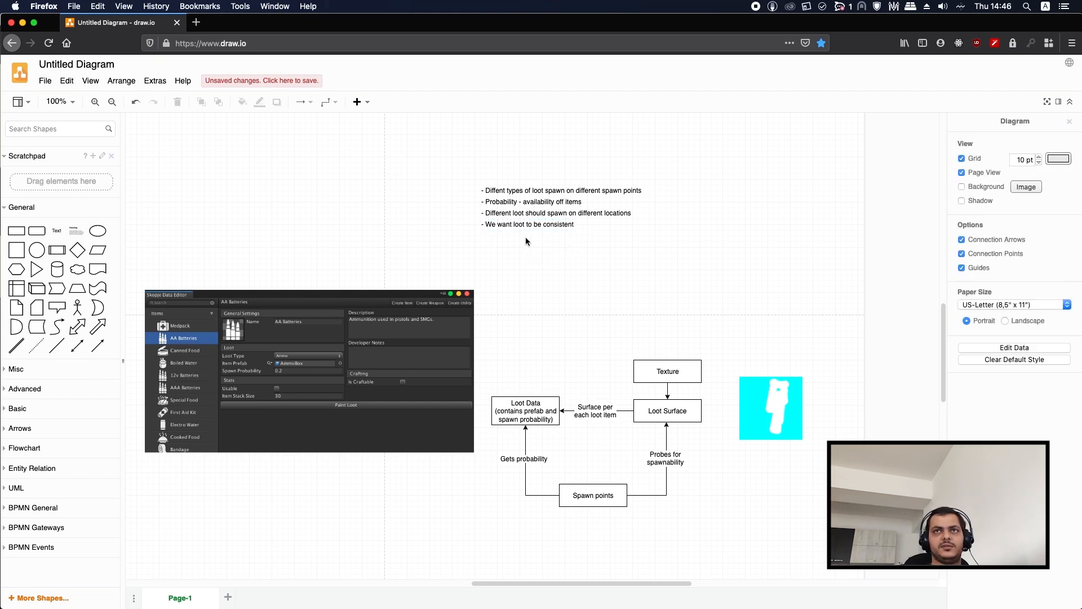
left_click(532, 207)
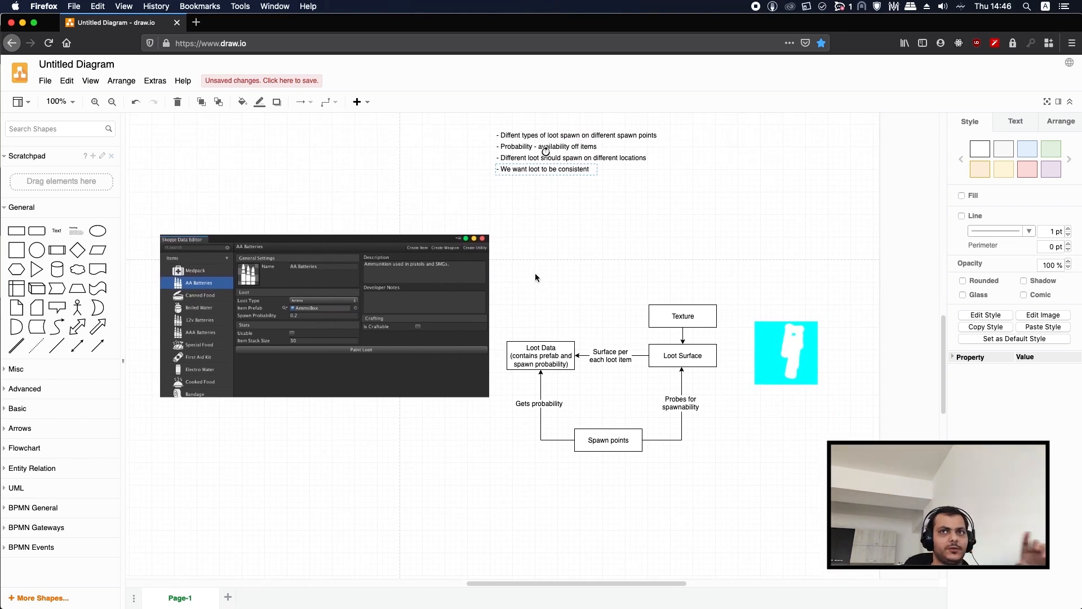
left_click(324, 315)
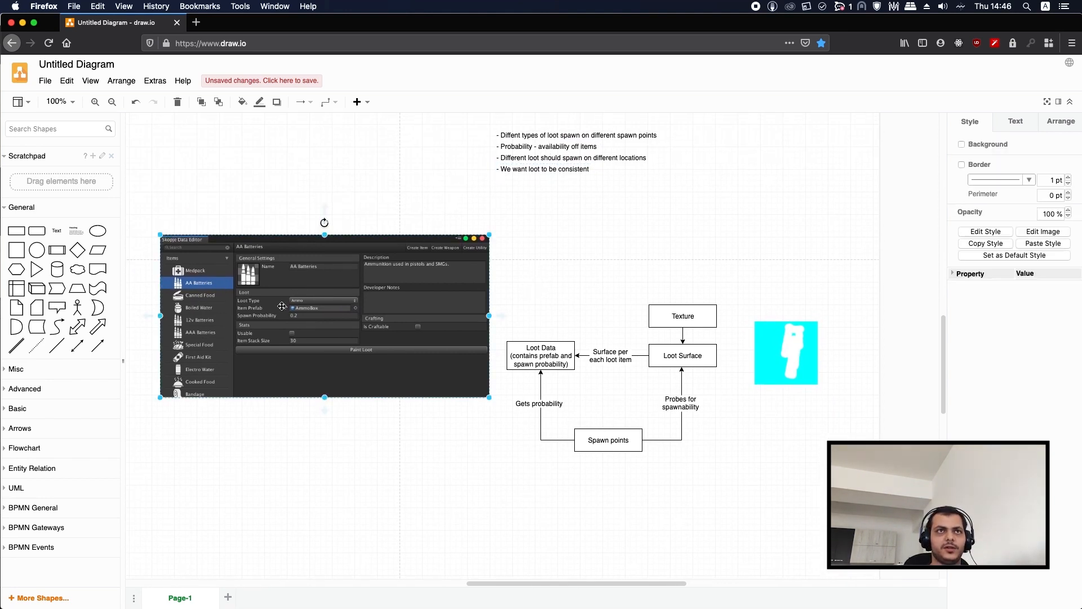
mouse_move(239, 263)
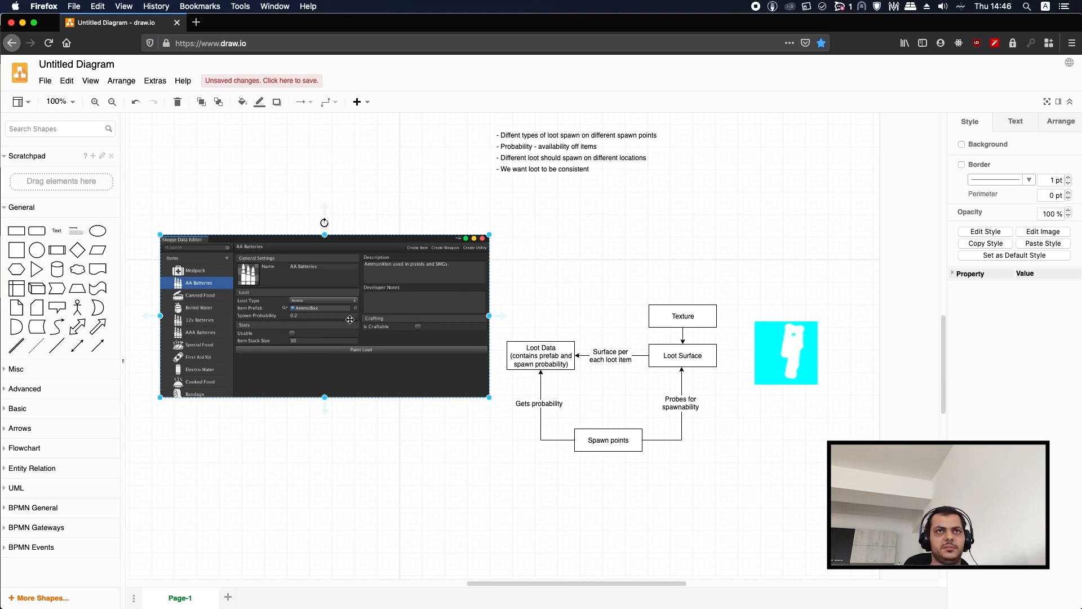
mouse_move(329, 317)
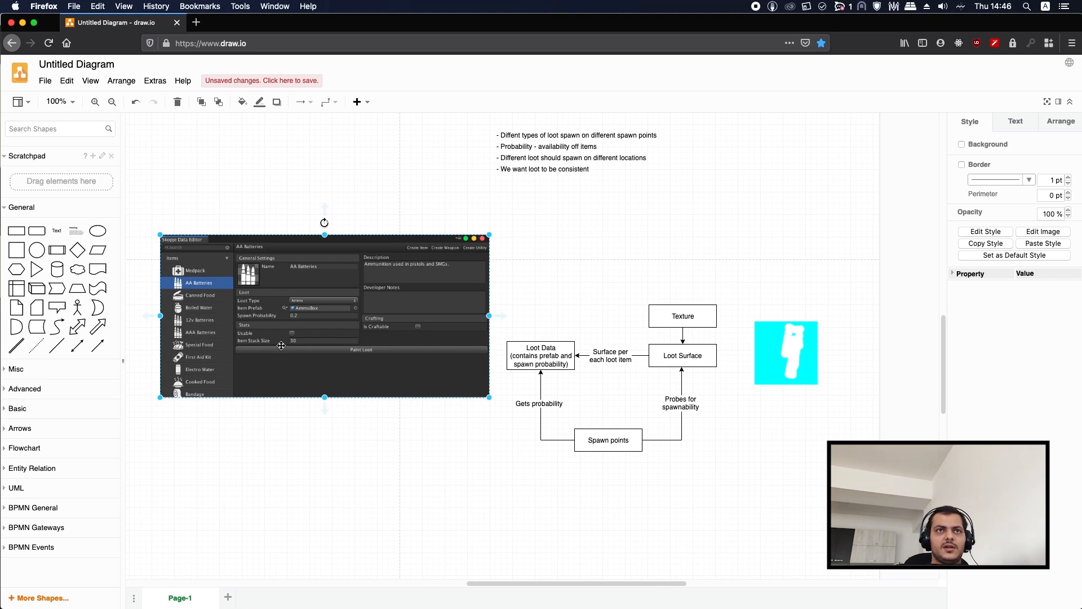
mouse_move(284, 333)
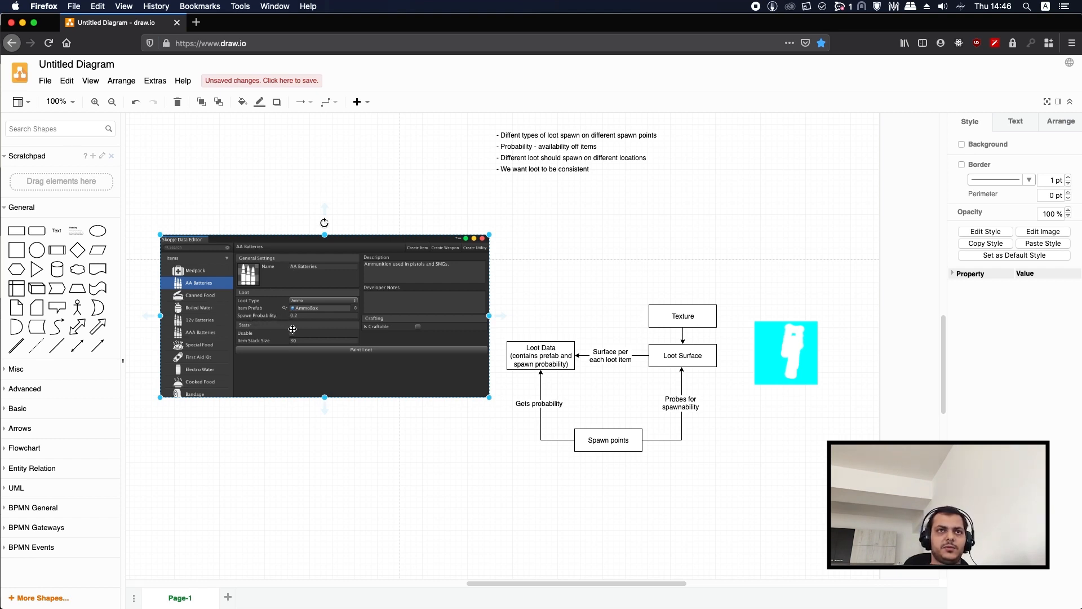
mouse_move(200, 336)
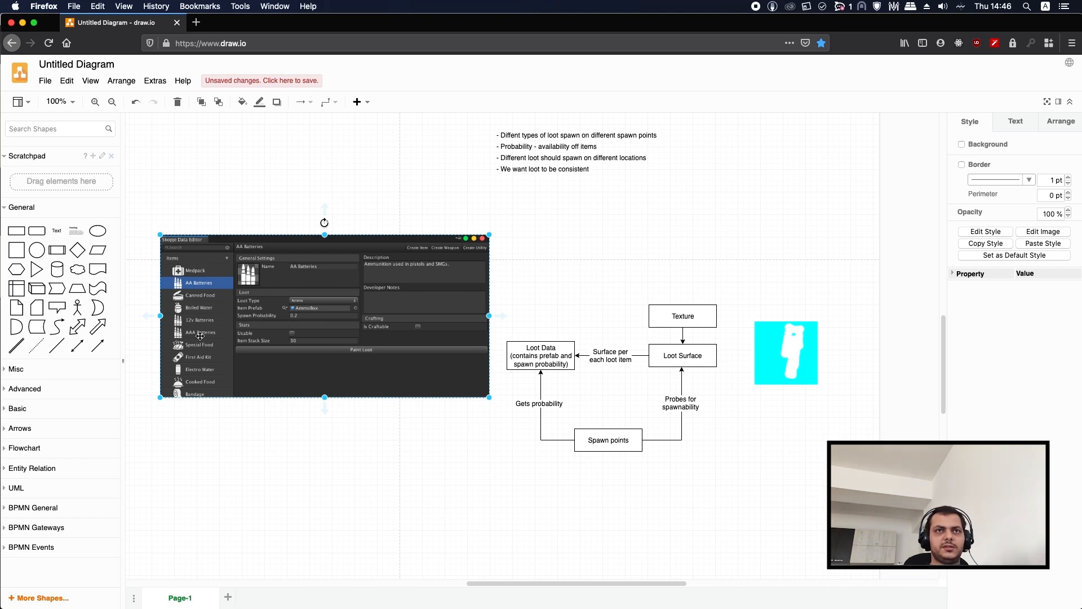
mouse_move(198, 327)
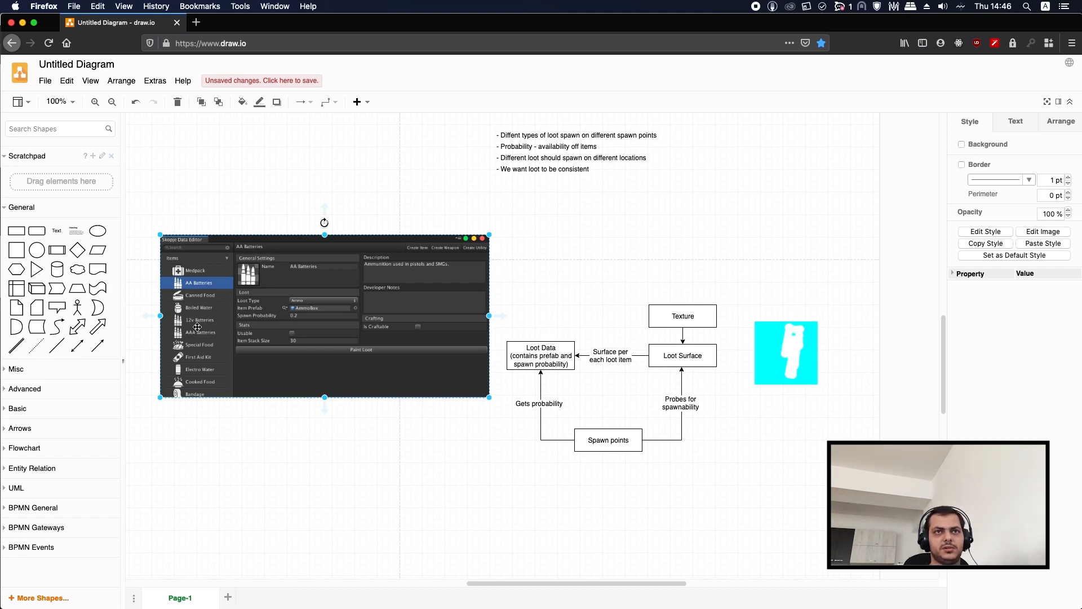
mouse_move(260, 354)
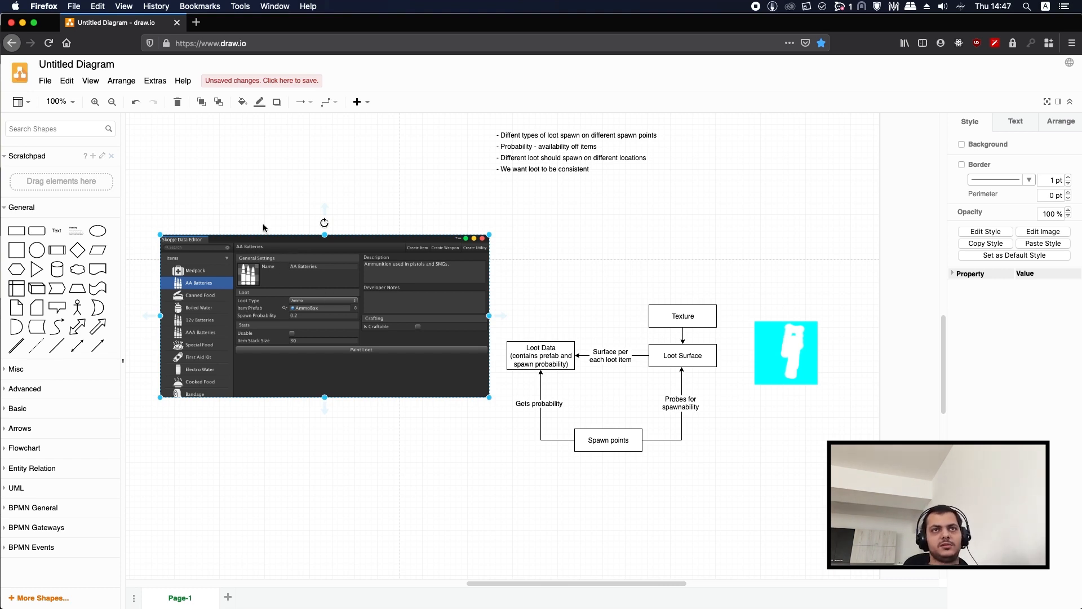
mouse_move(290, 286)
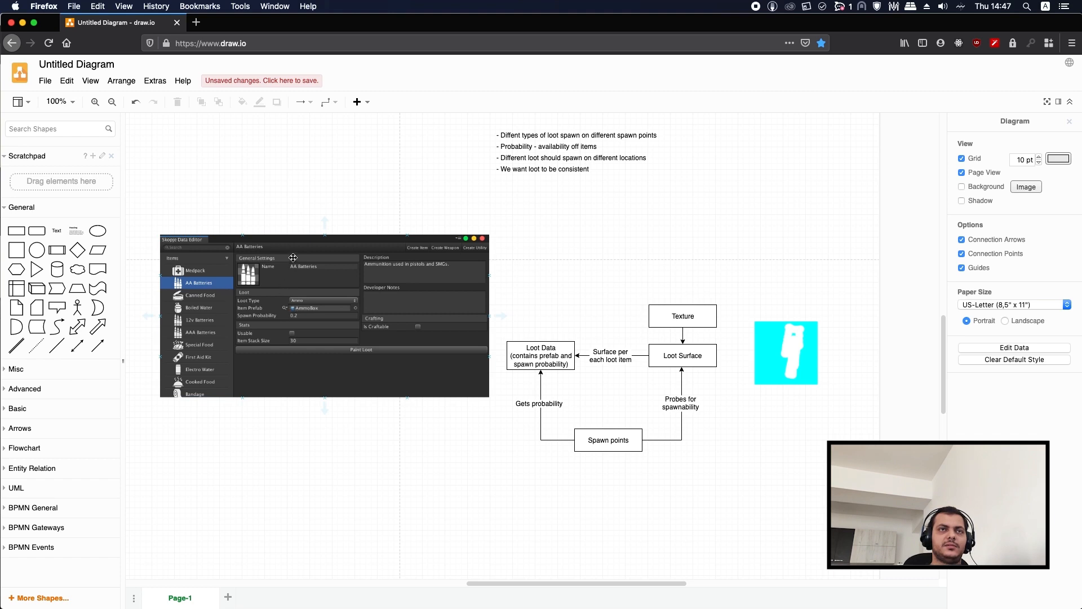
mouse_move(247, 221)
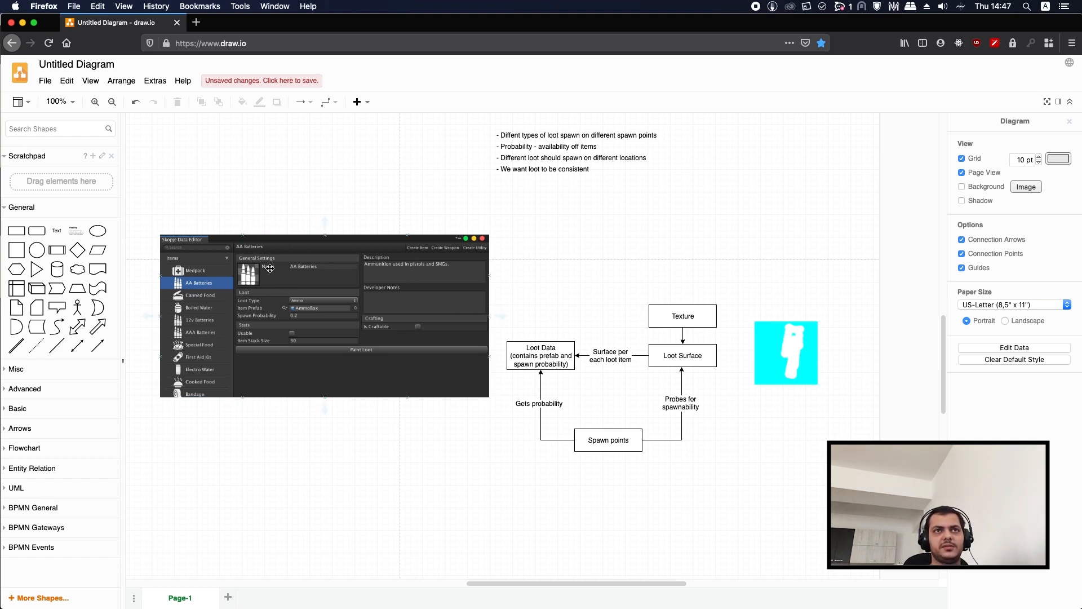
mouse_move(387, 293)
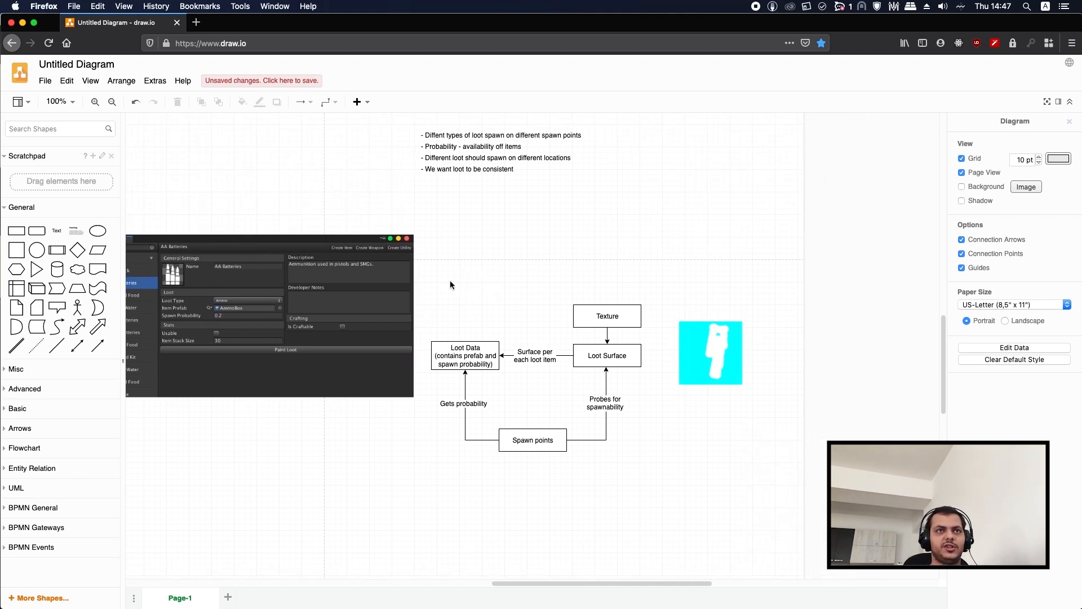
scroll("right", 3)
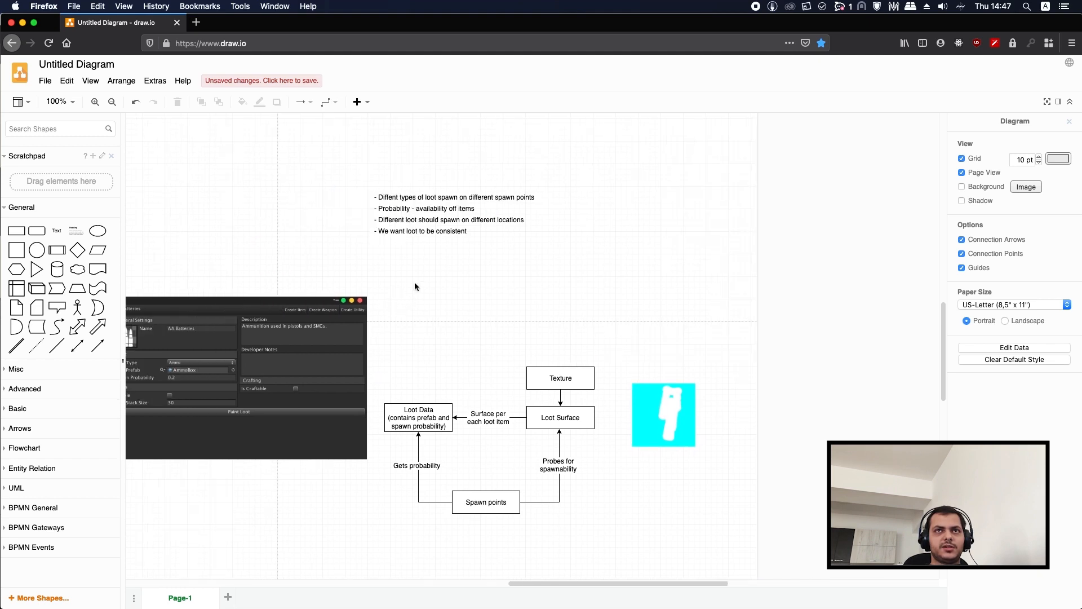
Select the four-point requirements list on the draw.io page.
left_click(426, 197)
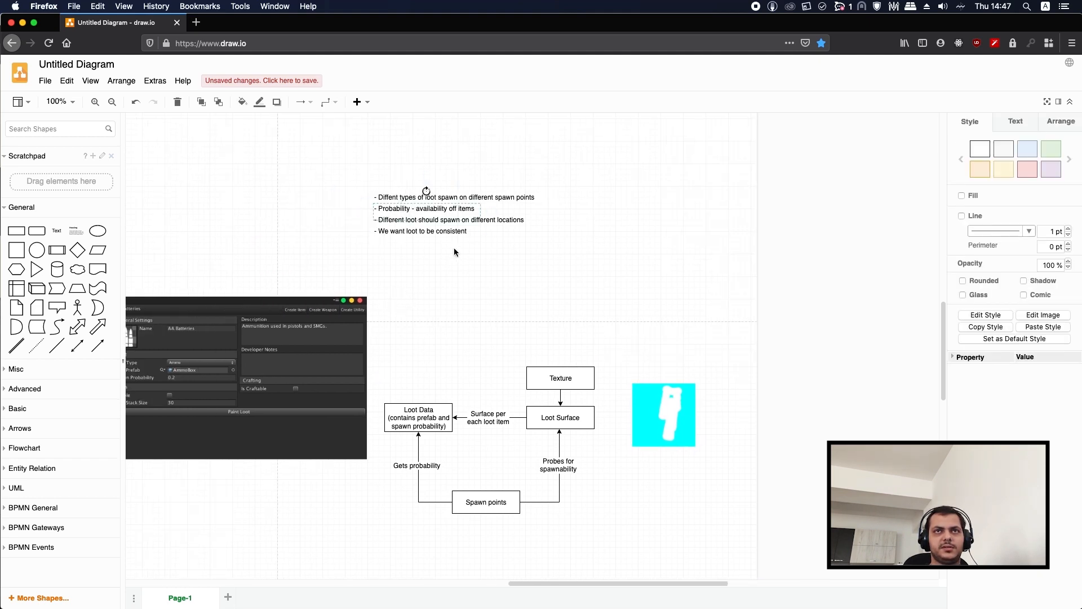
mouse_move(478, 272)
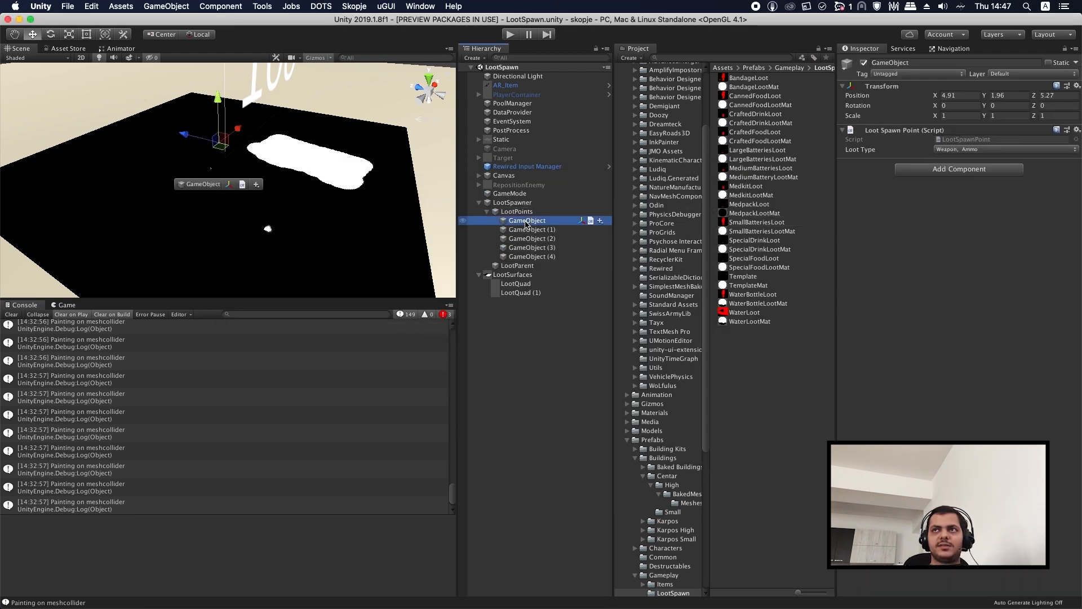
Check the Loot Type dropdown of each LootPoints spawn point GameObject in the Inspector.
left_click(1001, 149)
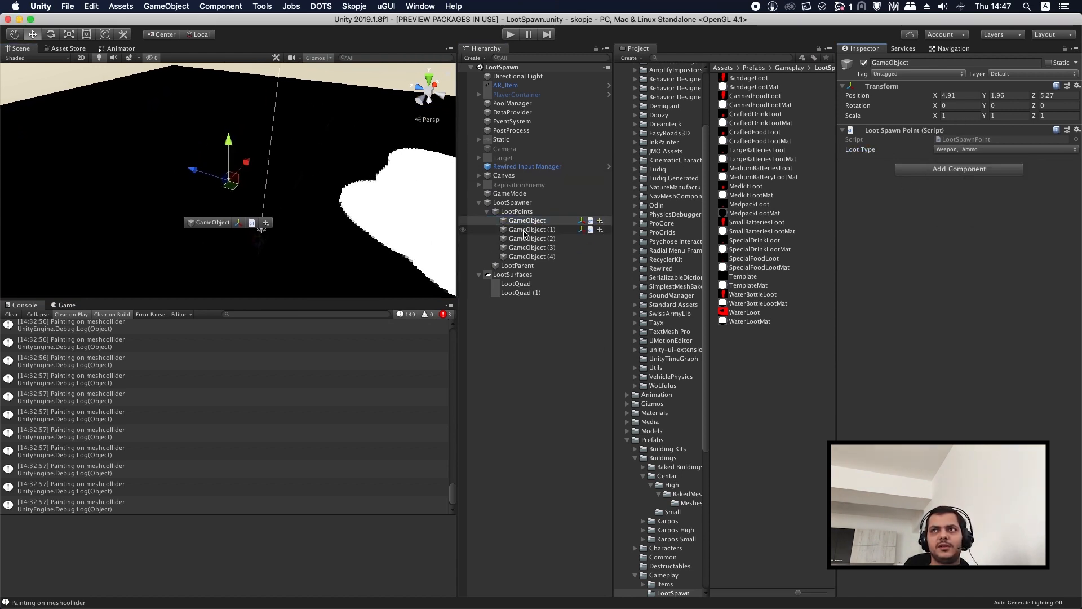
left_click(532, 238)
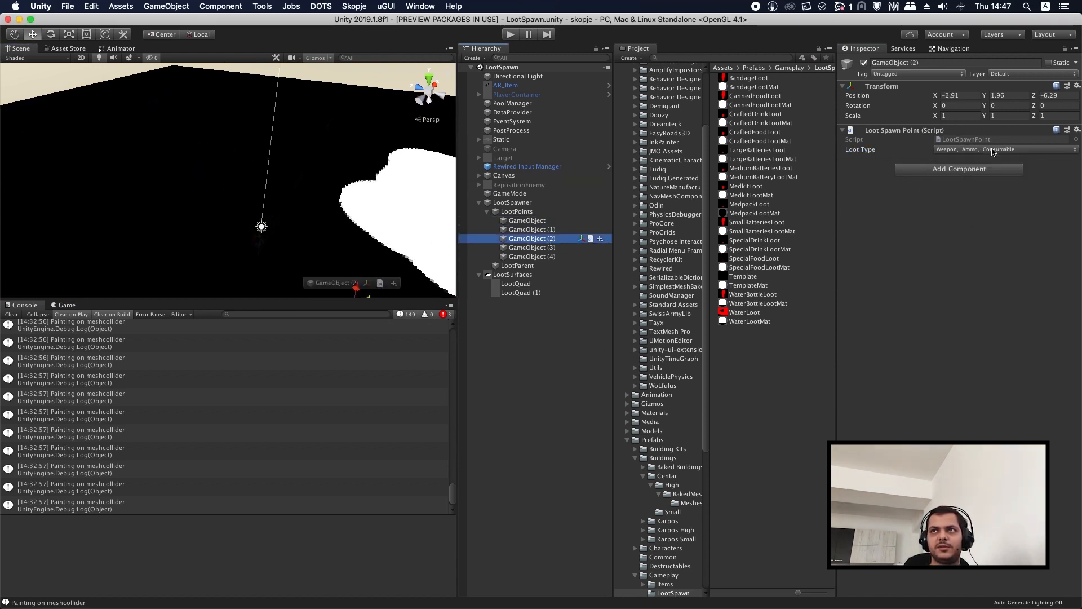
left_click(531, 247)
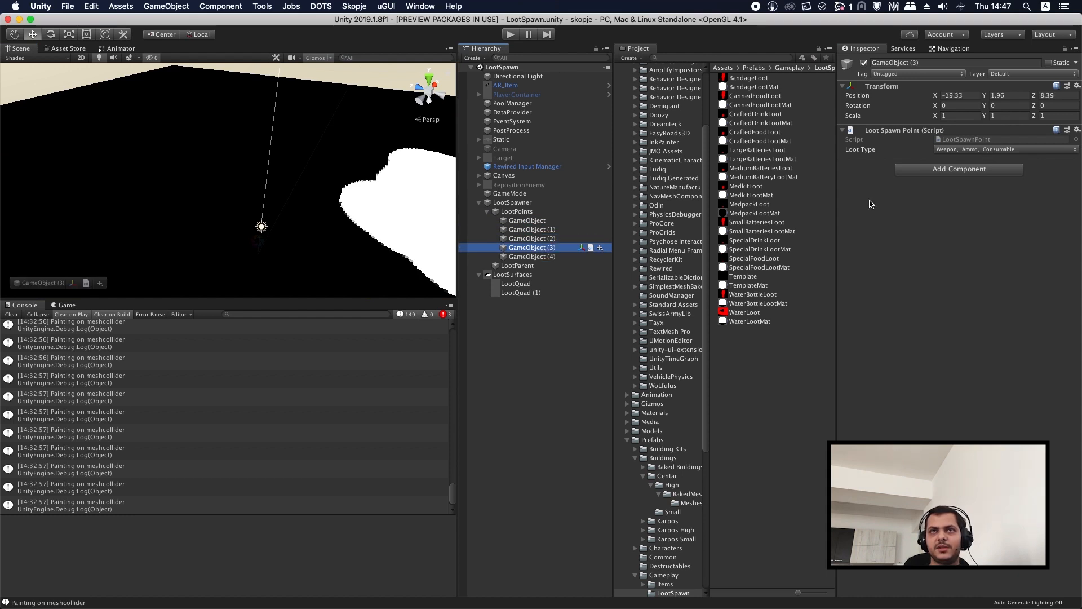
left_click(1005, 149)
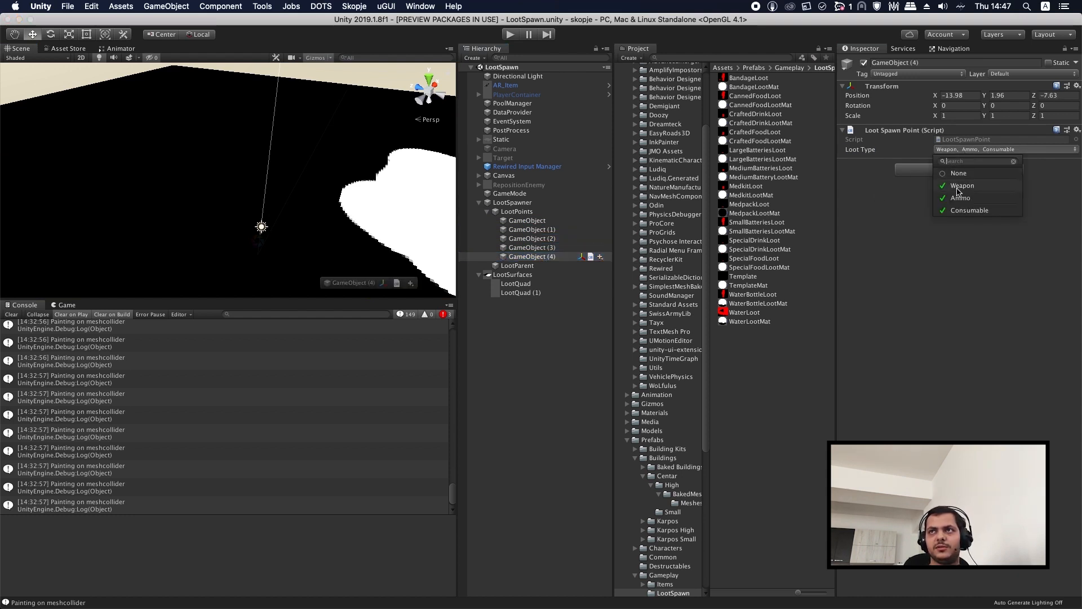
left_click(962, 185)
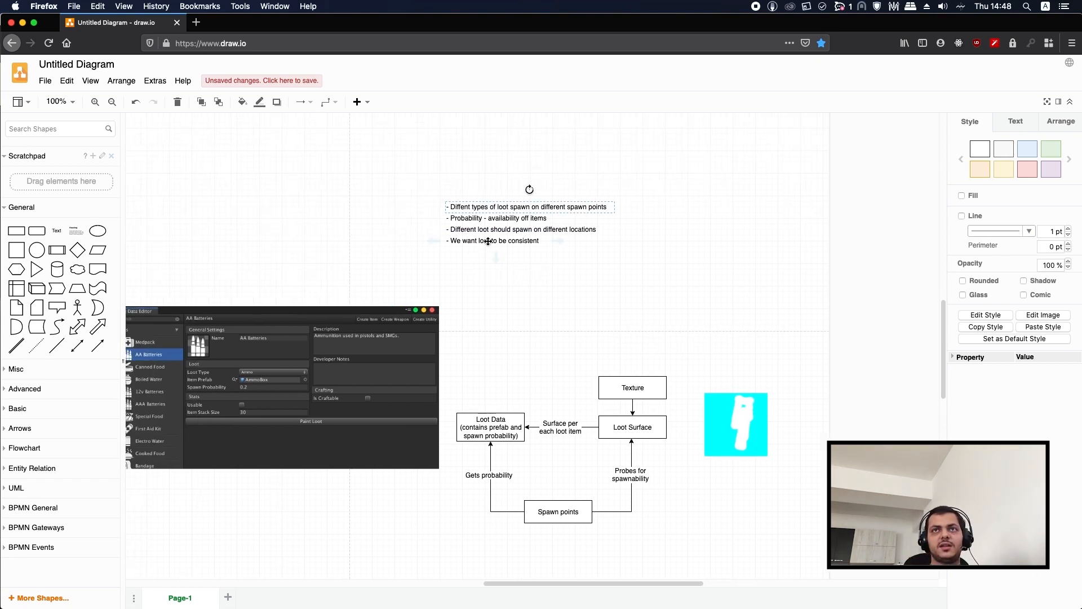
Insert 'types of' so the first bullet ends 'different types of spawn points'.
double_click(530, 206)
type("types of ")
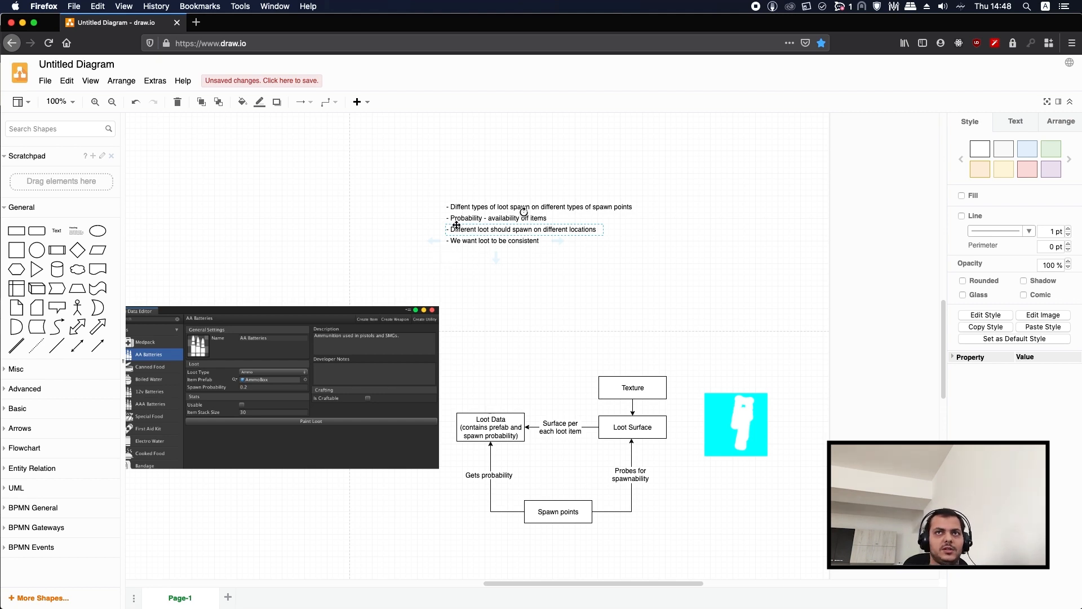
left_click(557, 298)
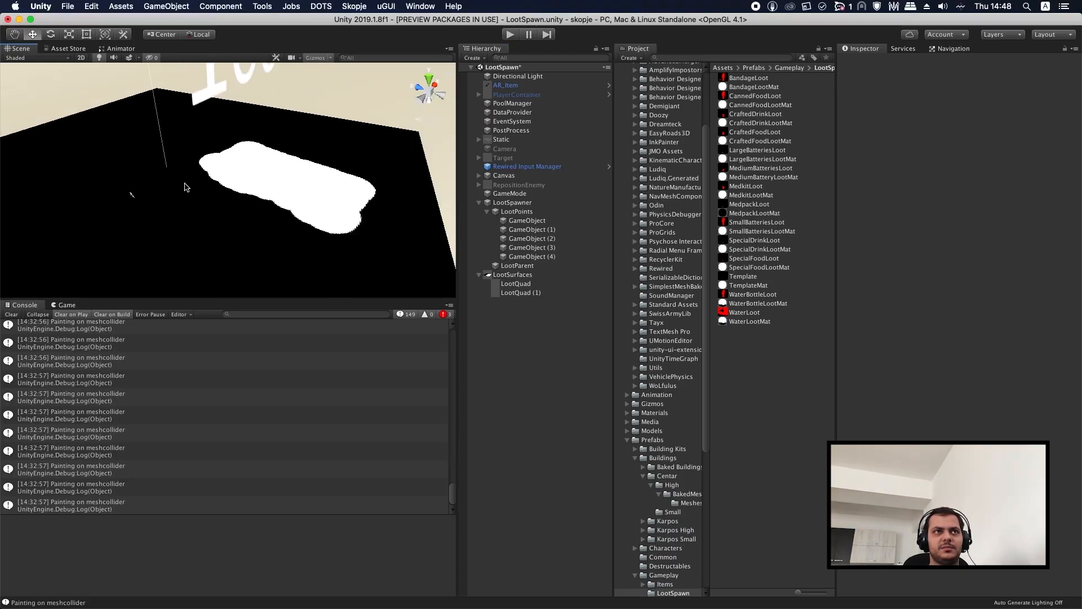
left_click(516, 283)
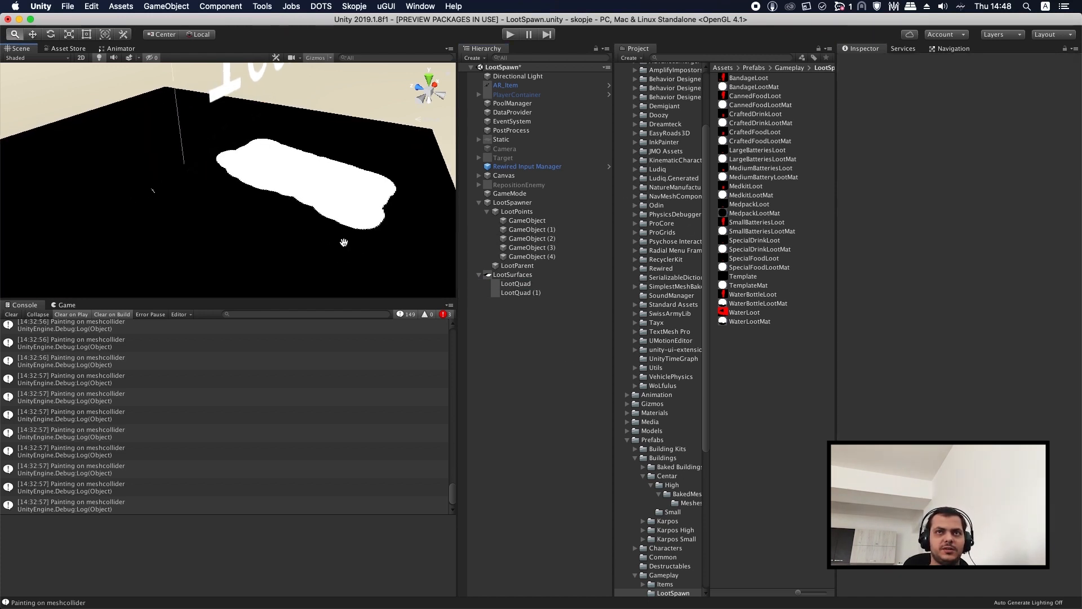
left_click(516, 283)
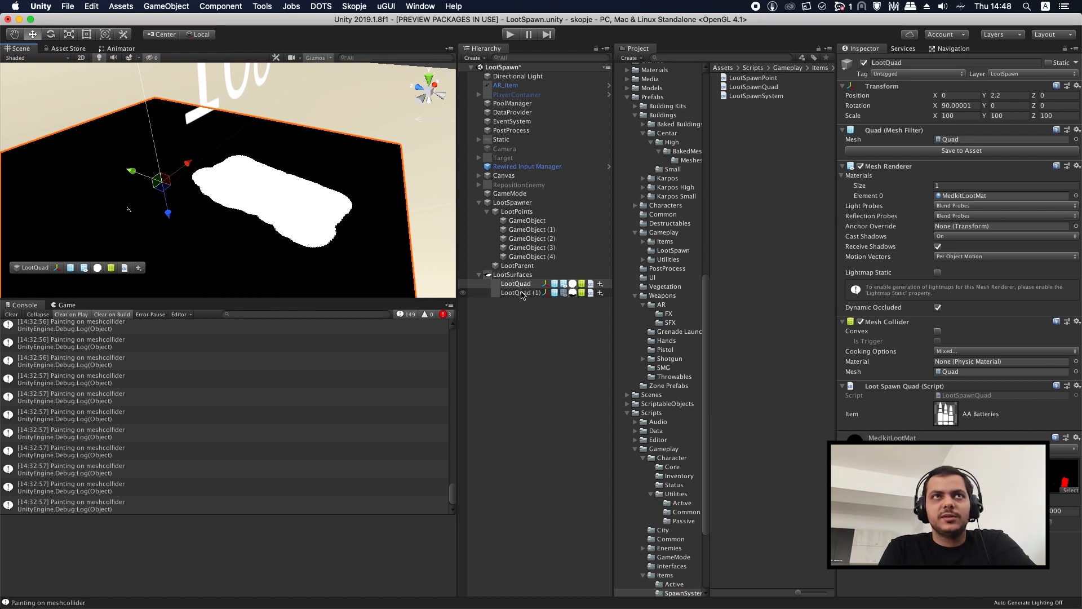
left_click(519, 292)
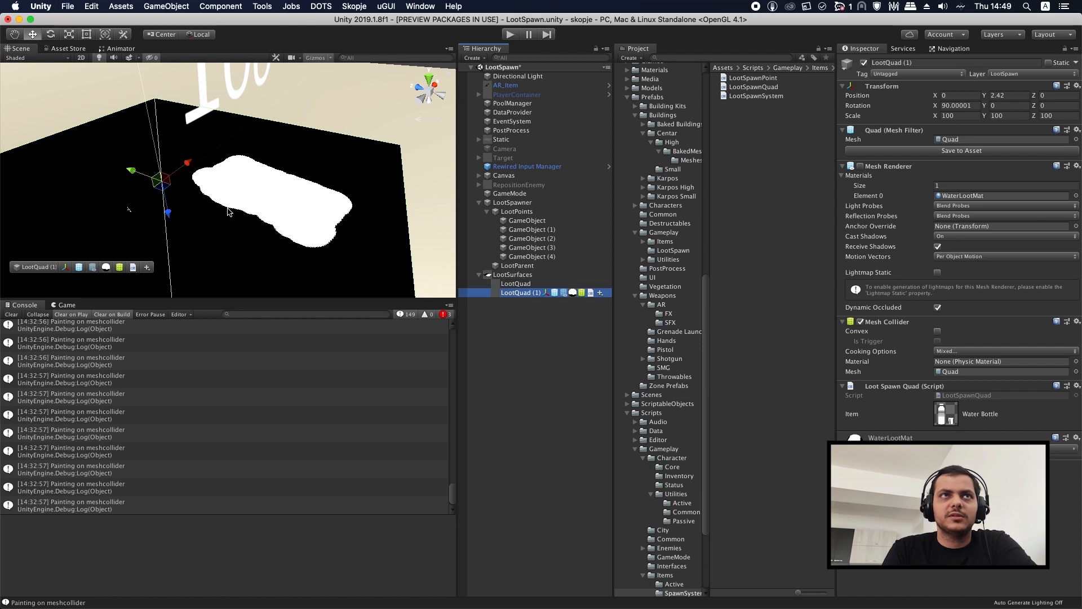
left_click(517, 283)
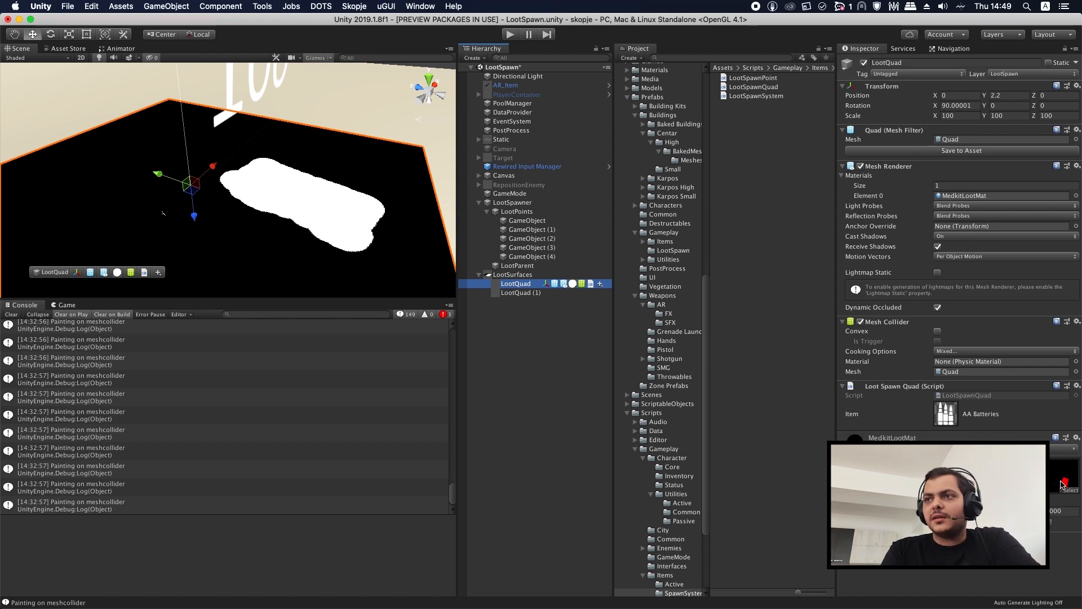
left_click(745, 185)
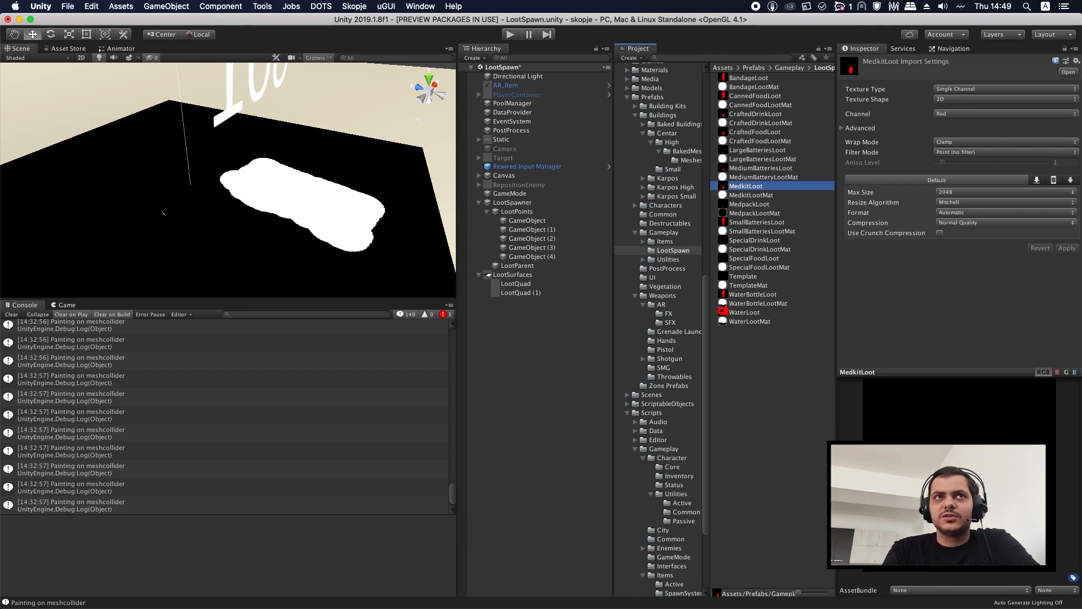
left_click(516, 283)
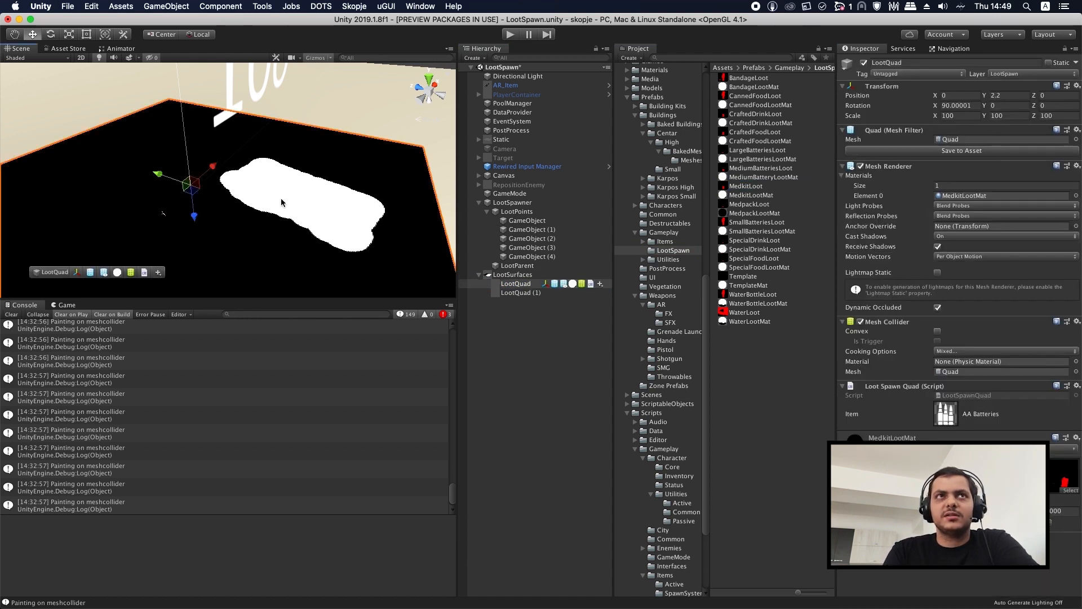
mouse_move(394, 216)
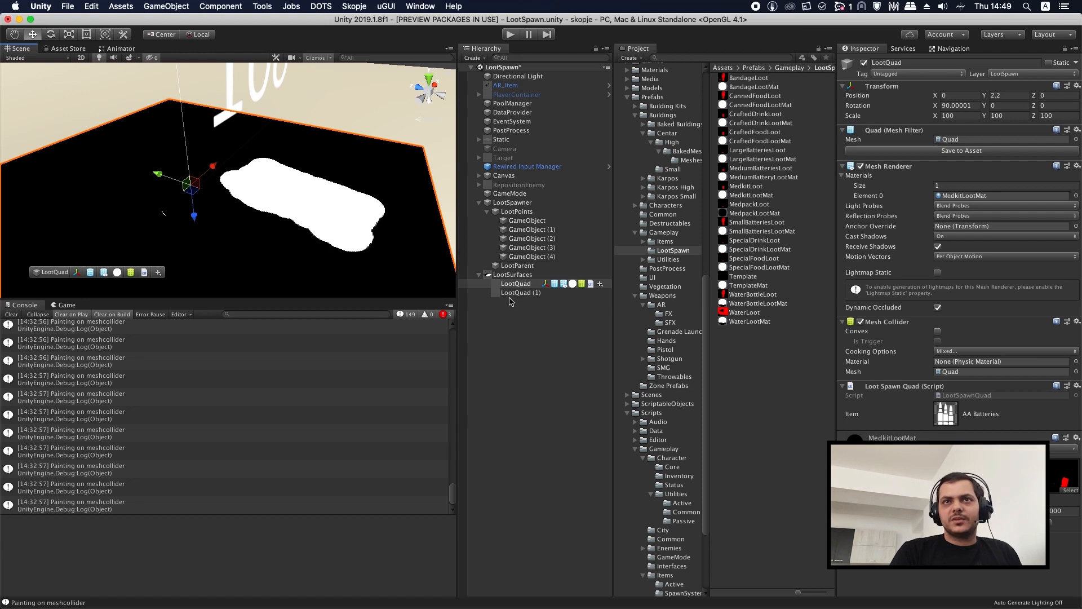
Inspect WaterBottleLootMat, then open the Loot Texture Painter from the Skopje menu.
left_click(757, 303)
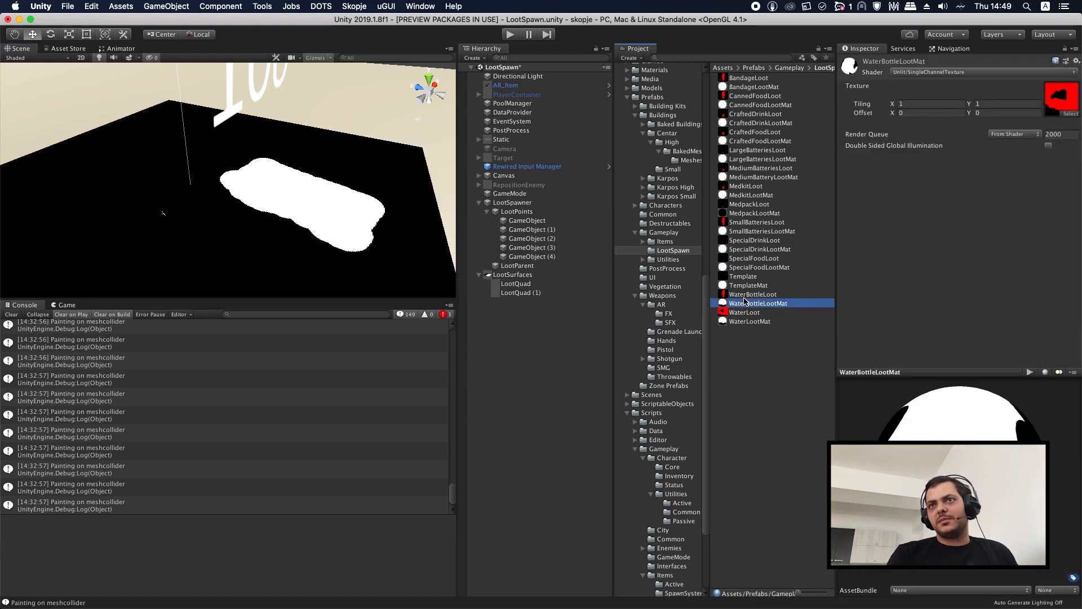
left_click(753, 293)
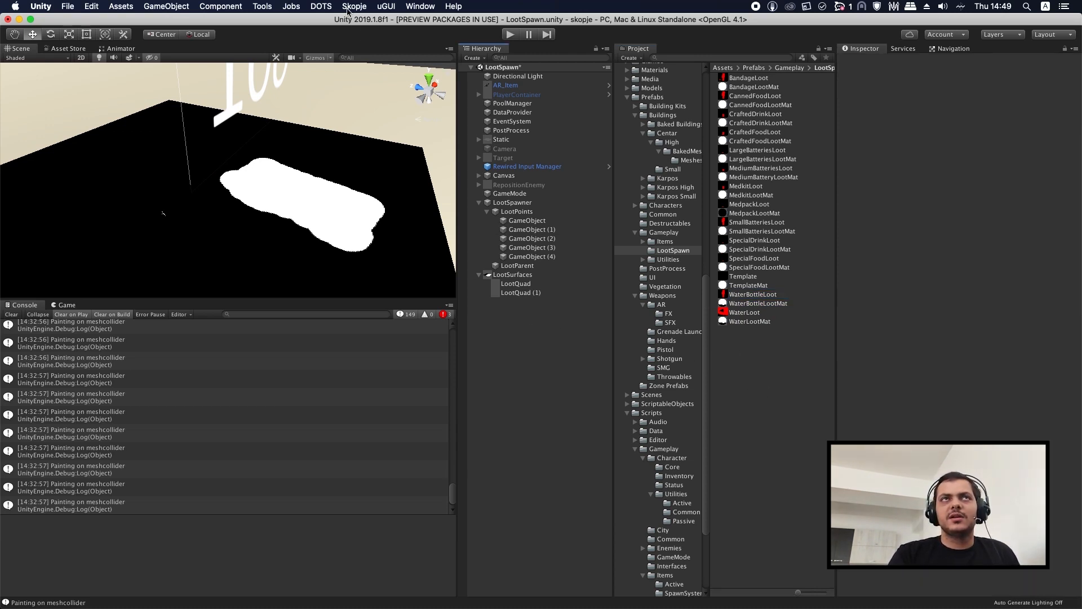
left_click(354, 7)
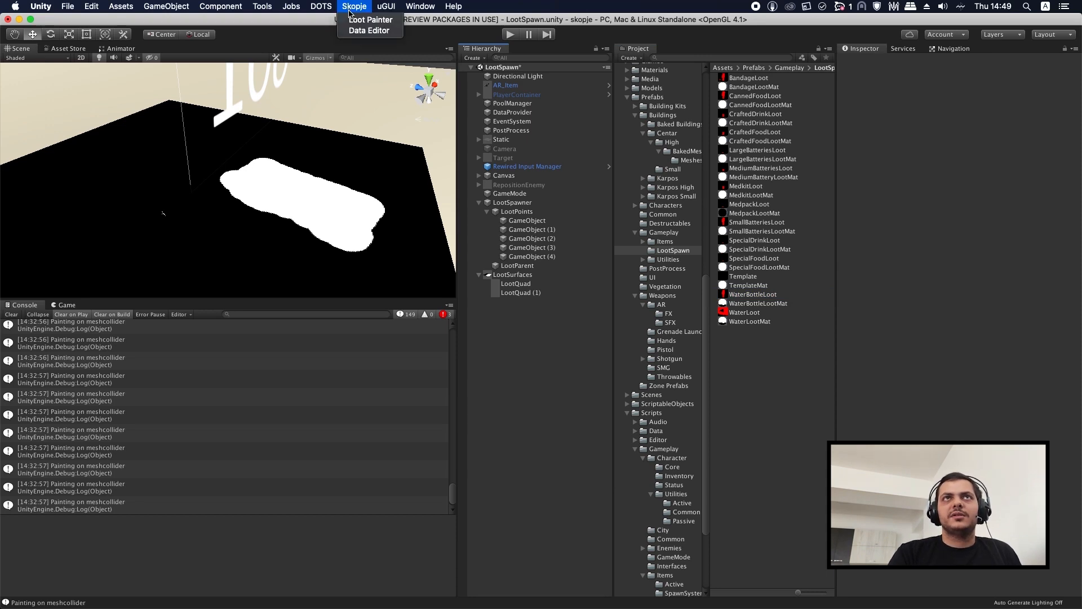
left_click(371, 19)
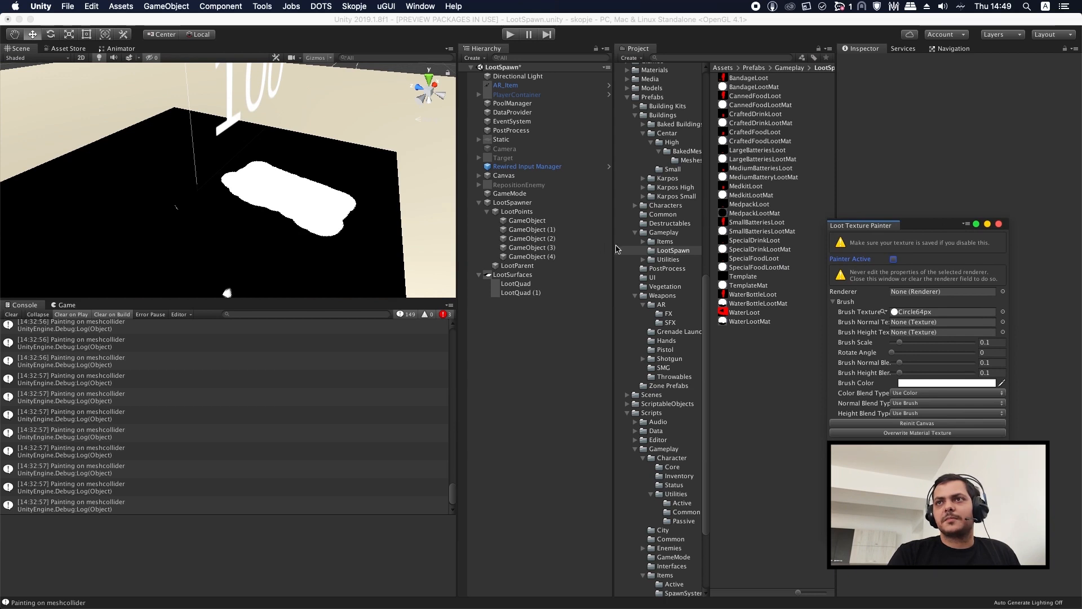
mouse_move(931, 226)
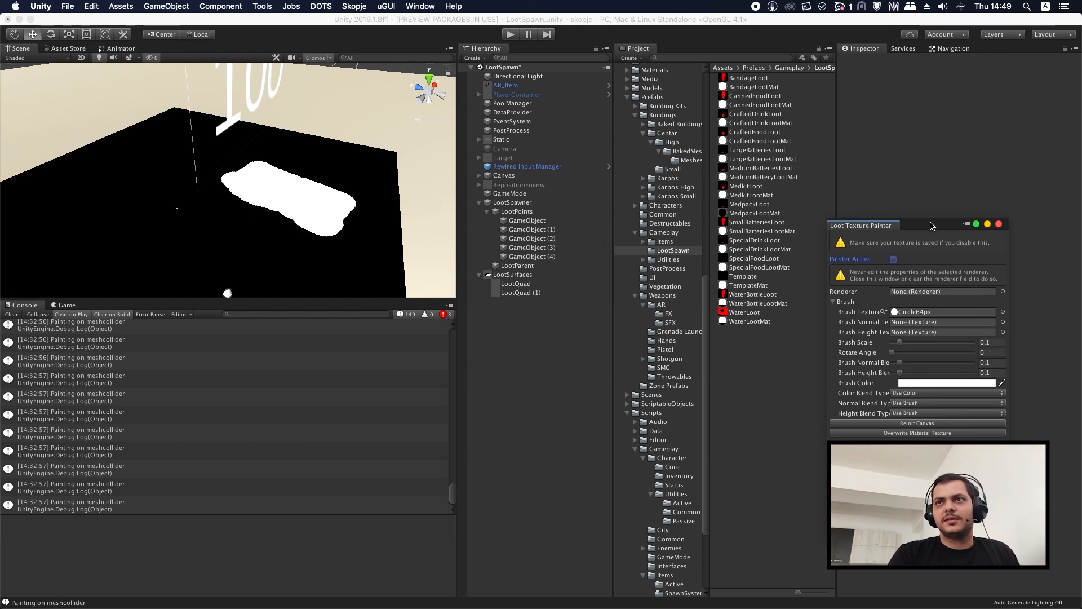
Close the Loot Texture Painter and open Skopje > Data Editor on AA Batteries.
left_click(516, 283)
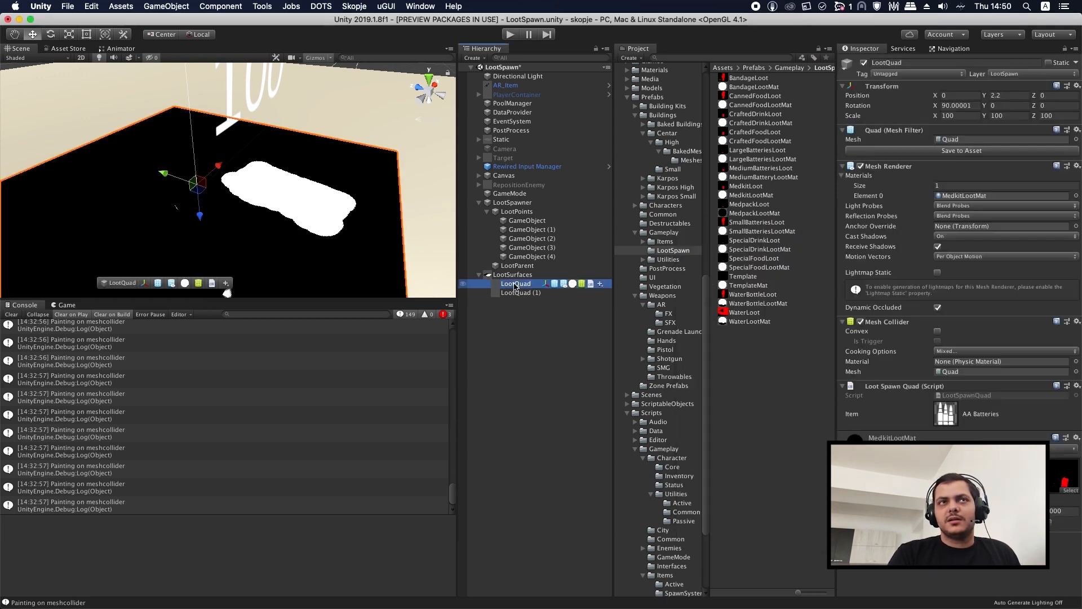
left_click(353, 7)
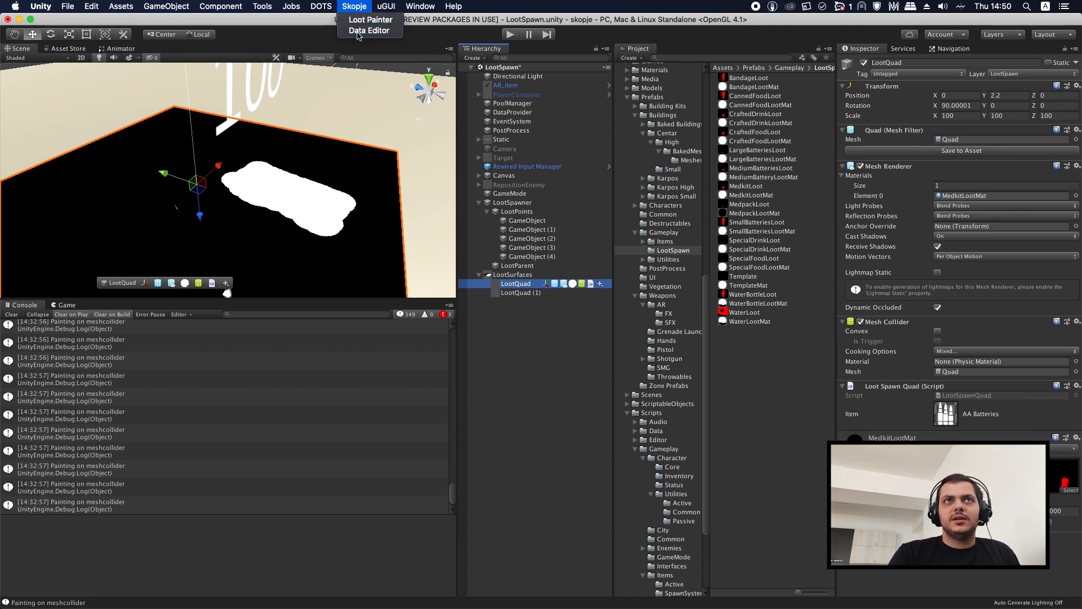
left_click(369, 31)
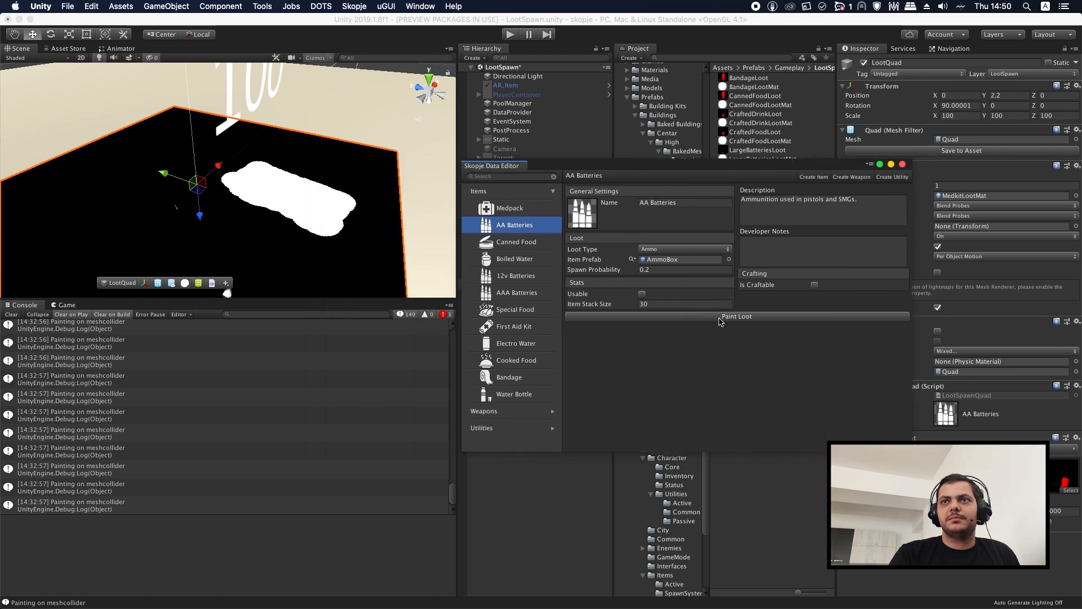
Paint a wide white AA Batteries spawn area across the first loot quad, then select spawn point GameObject (4).
left_click(737, 317)
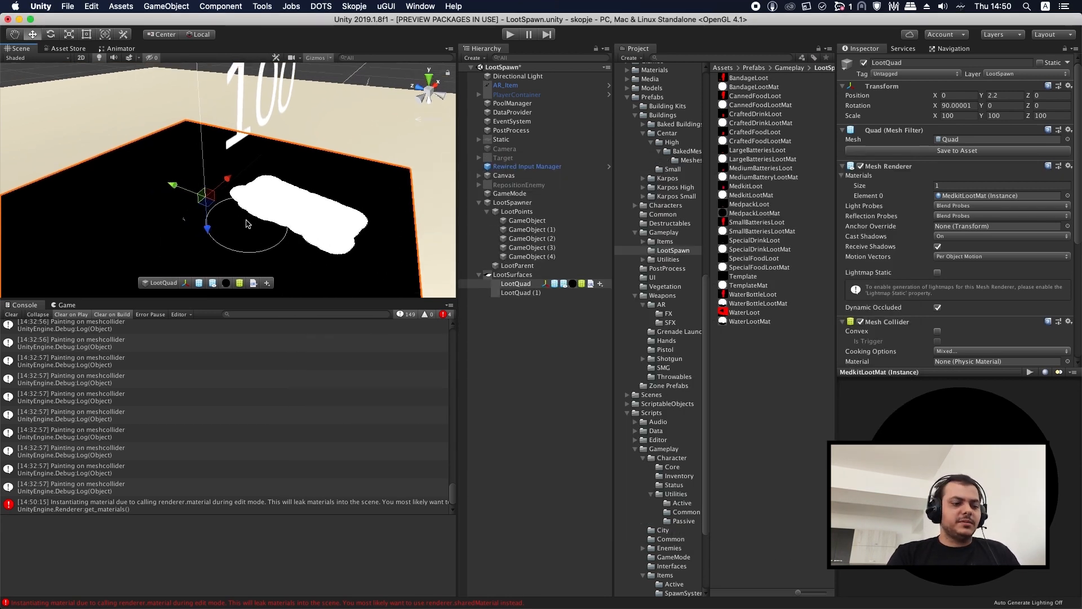
left_click(238, 231)
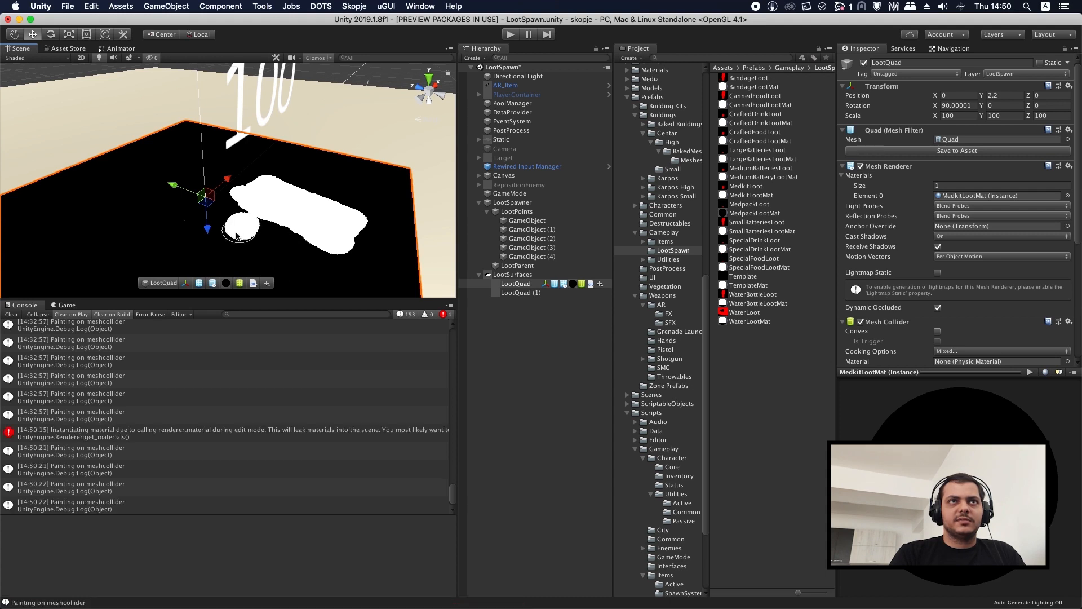
left_click_drag(238, 234, 210, 216)
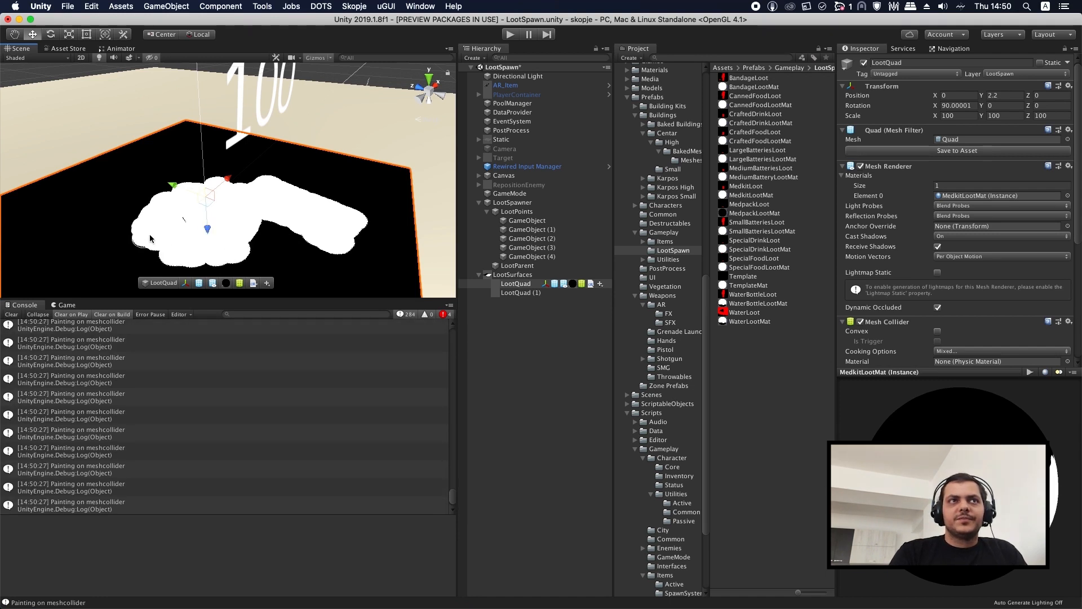
scroll("down", 3)
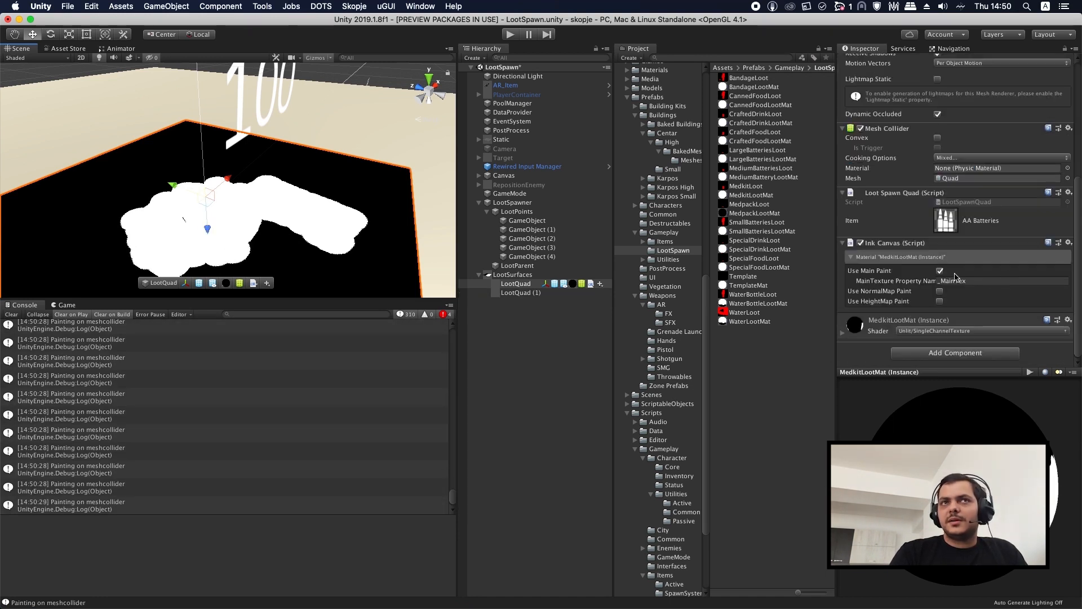
left_click(528, 221)
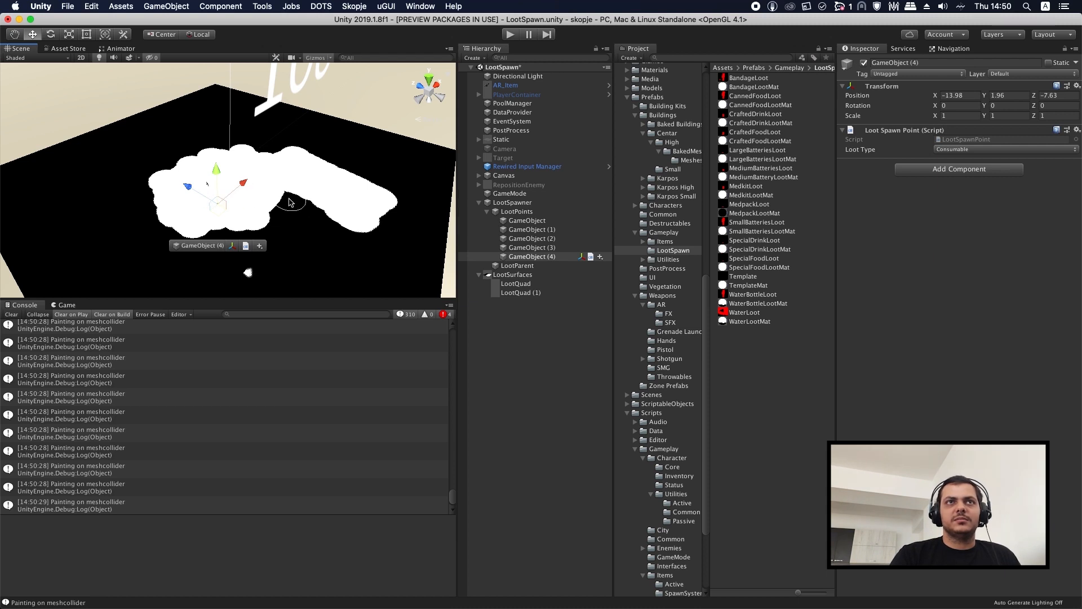
mouse_move(265, 211)
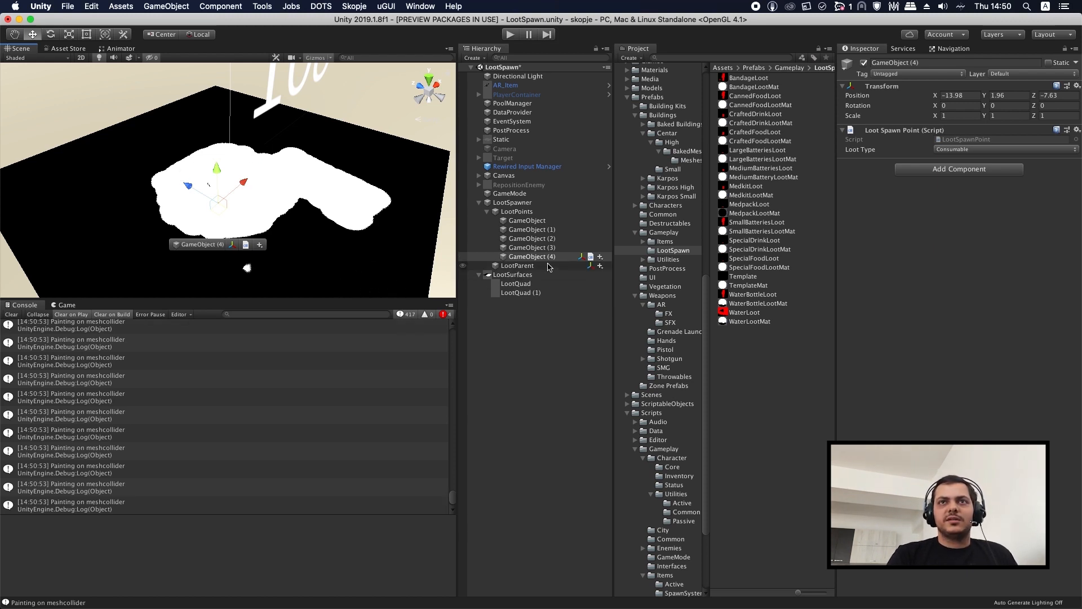
Glance at the draw.io requirements list, then select LootQuad (1) with its Water Bottle item.
left_click(519, 292)
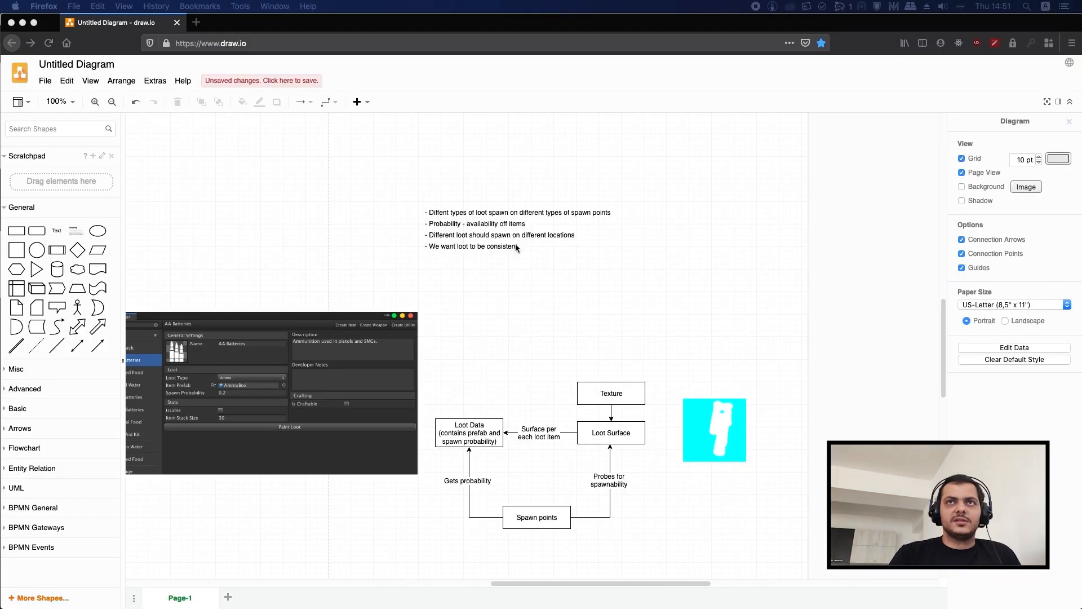
left_click(501, 235)
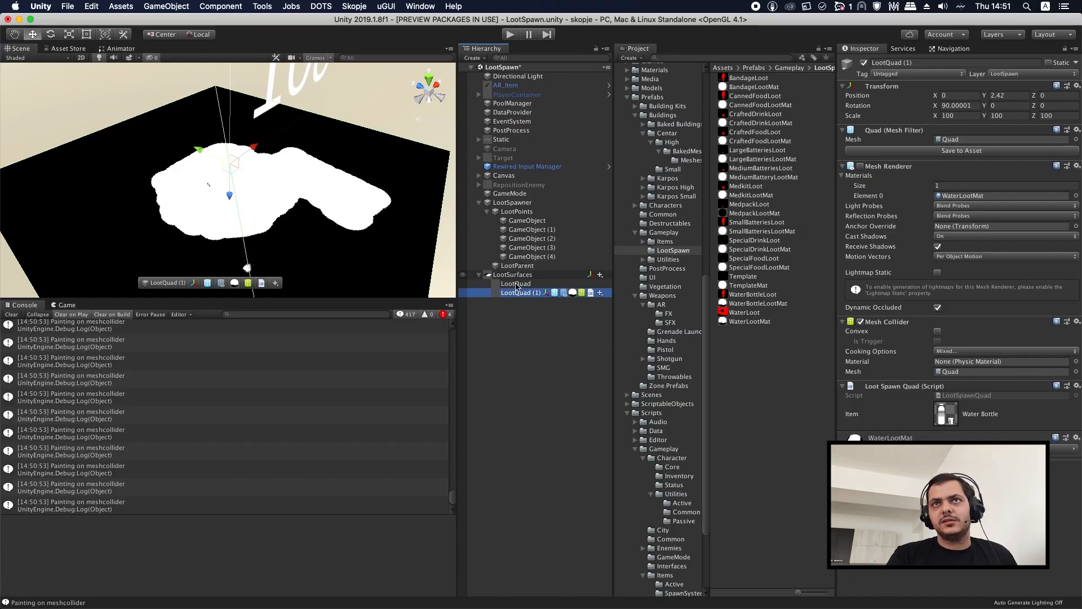
Check all five spawn points and LootPoints, ending on GameObject with Weapon and Ammo loot.
left_click(527, 220)
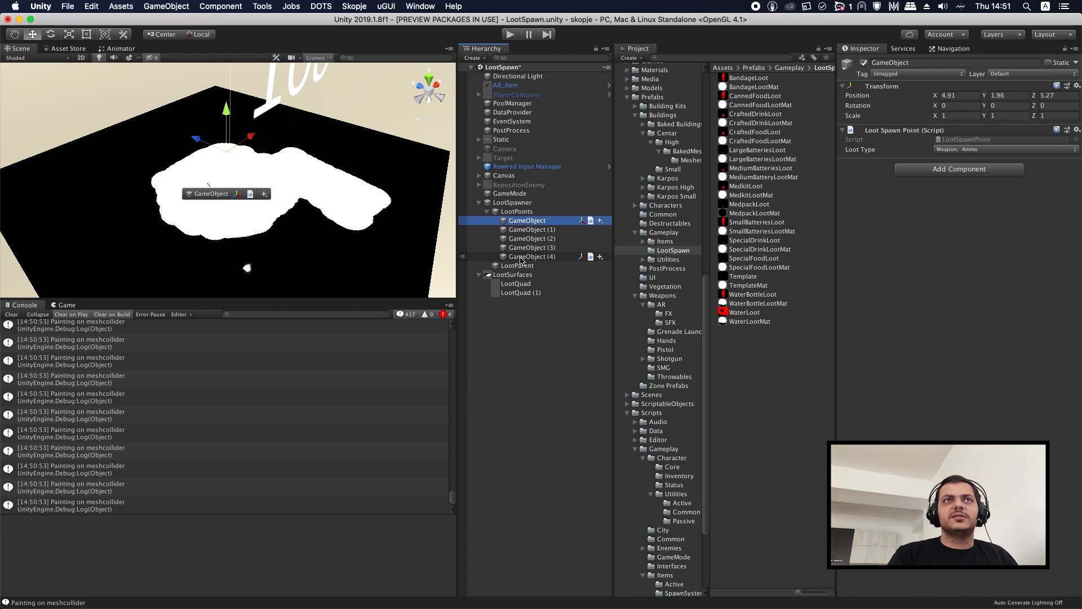
left_click(533, 256)
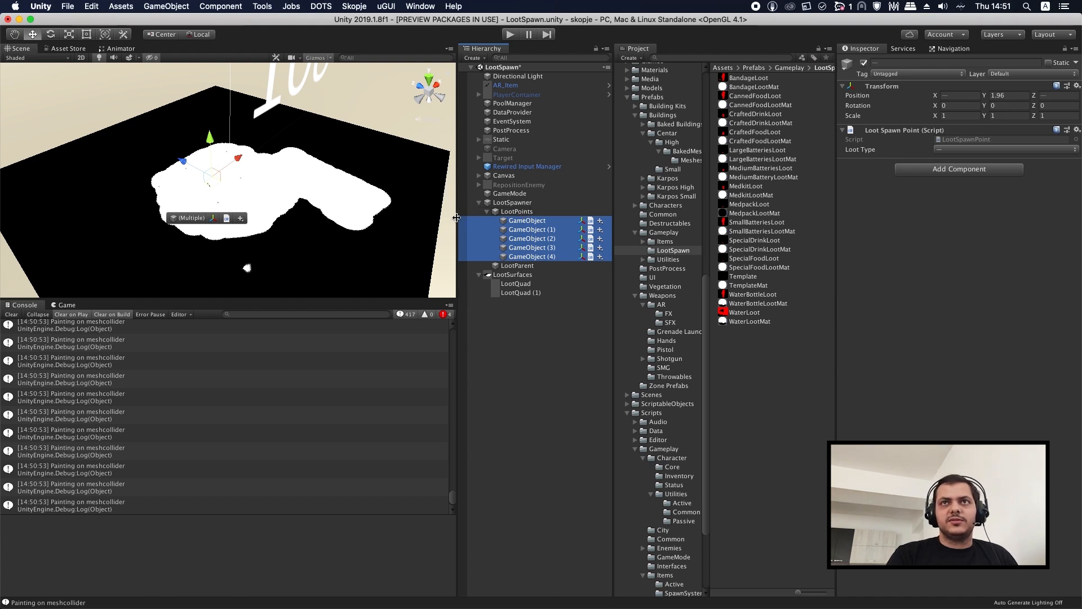
left_click(517, 212)
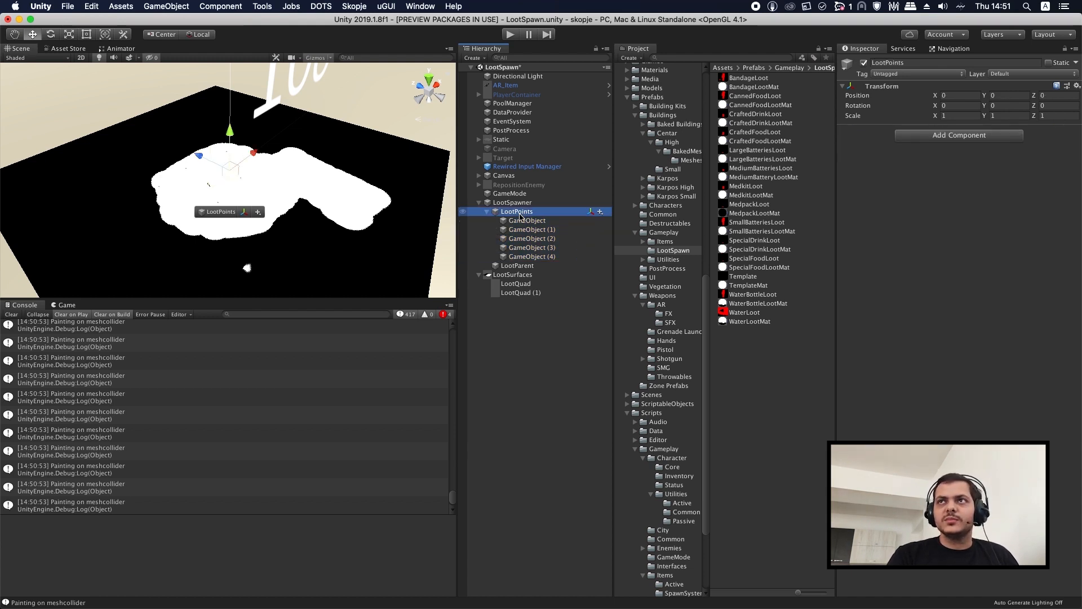
left_click(528, 219)
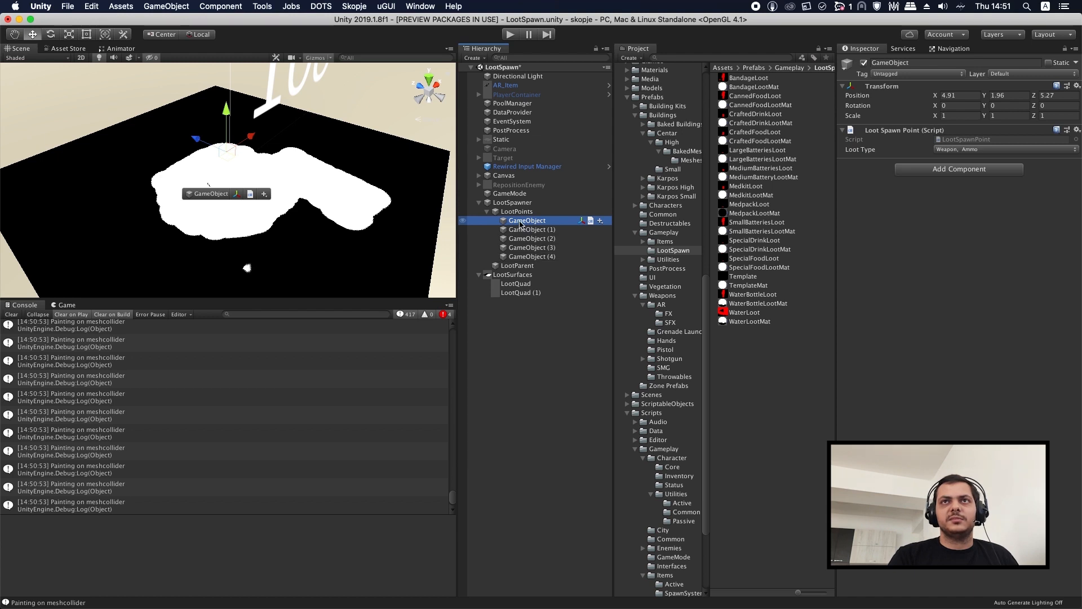
Set the LootSpawner's Spawn Points Percentage to 0.6, checking the first three spawn points.
left_click(514, 203)
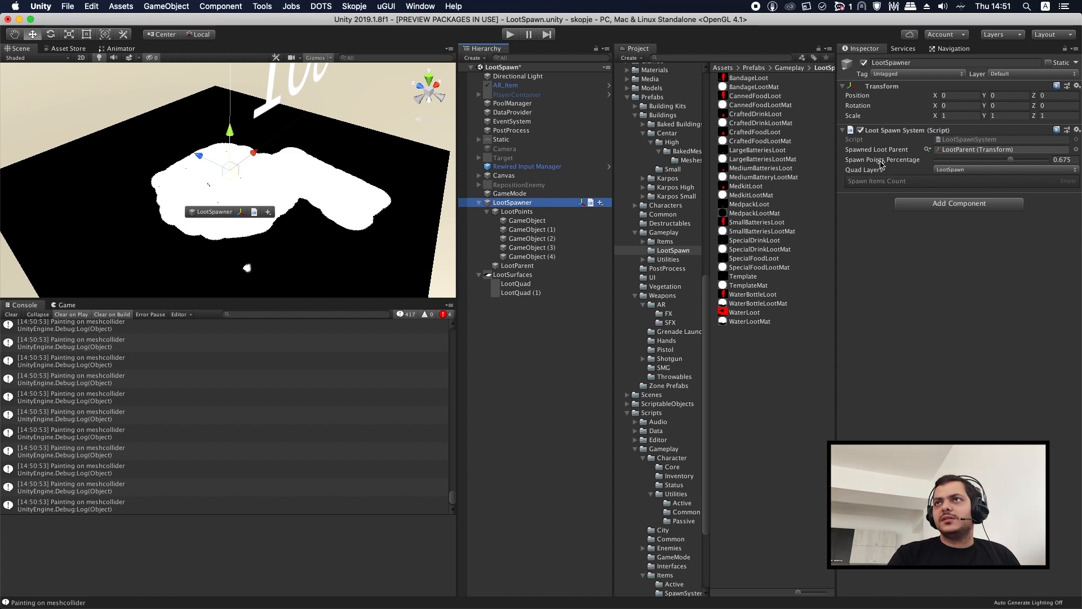
mouse_move(576, 230)
type("0.6")
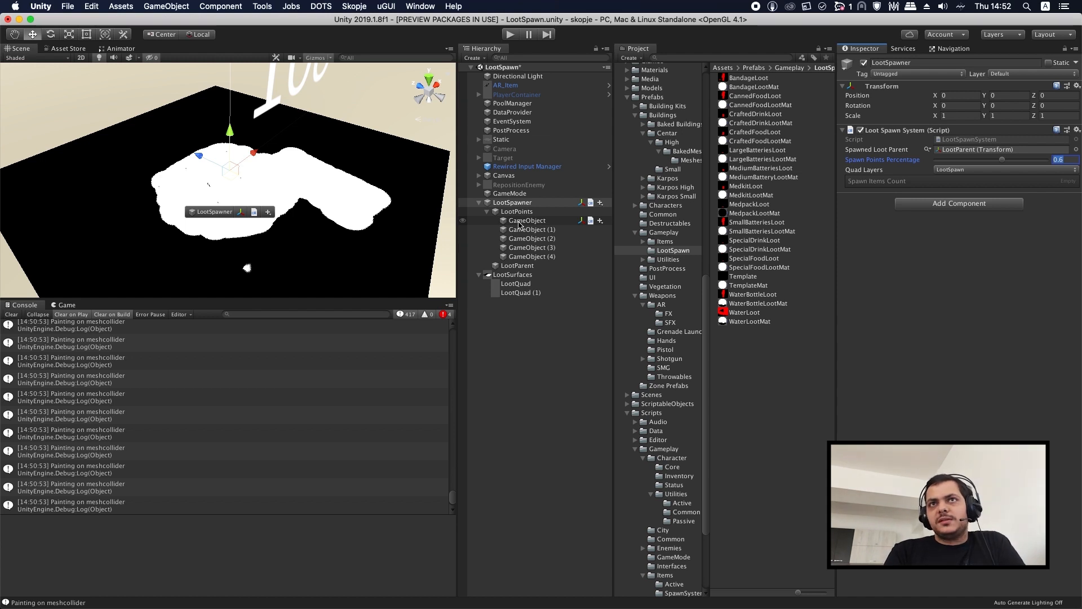
left_click(528, 220)
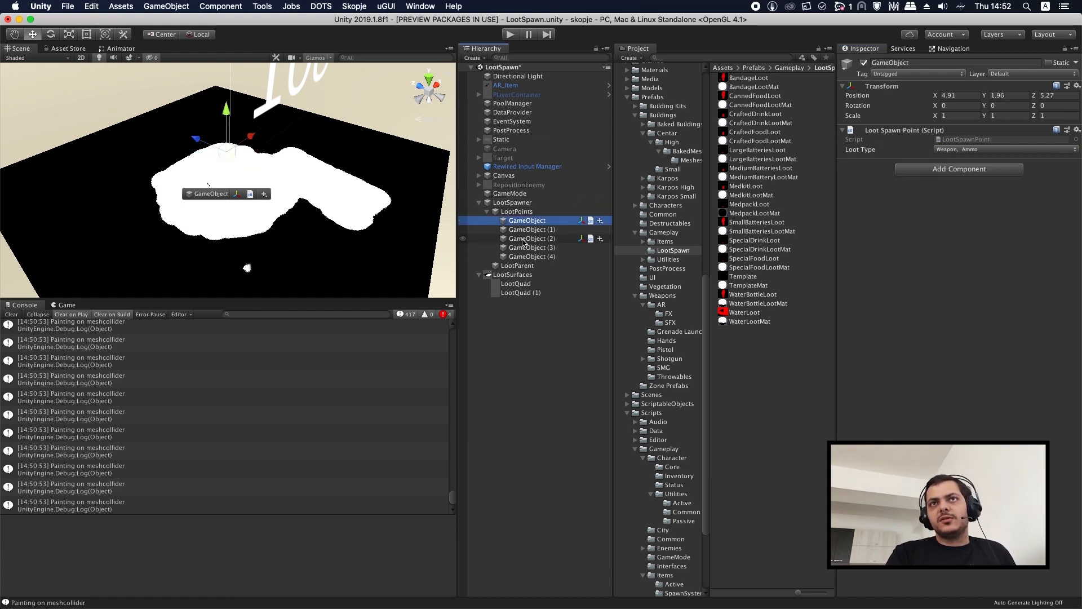
left_click(532, 238)
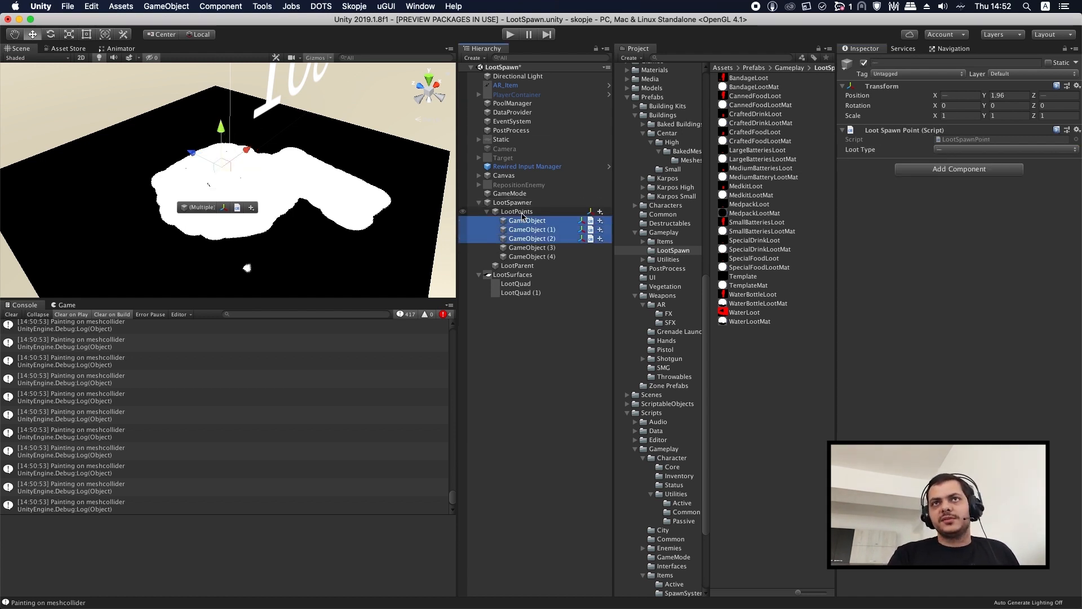
left_click(513, 203)
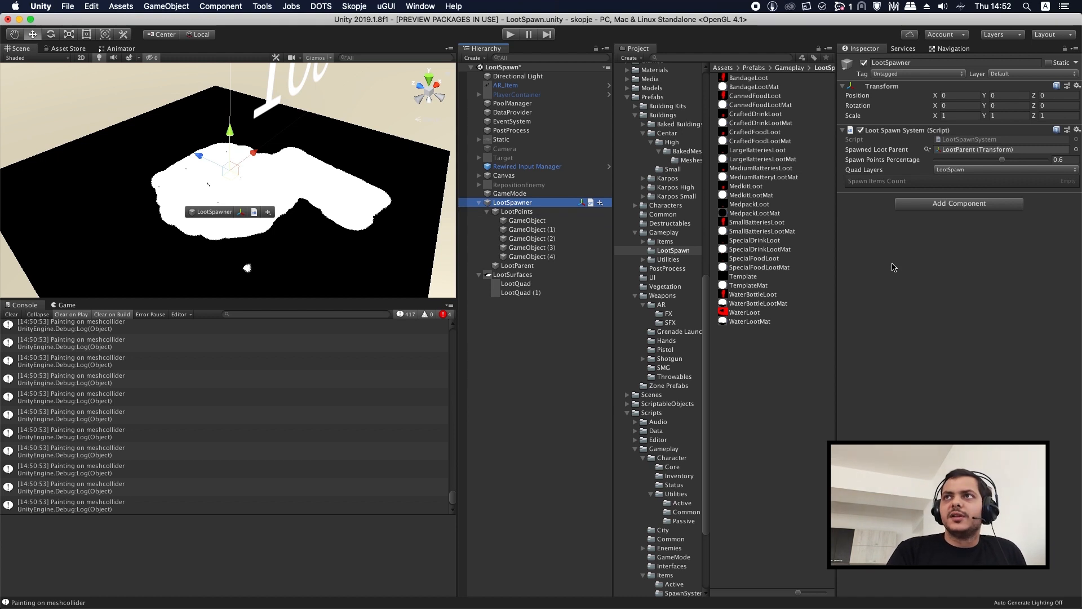
mouse_move(552, 201)
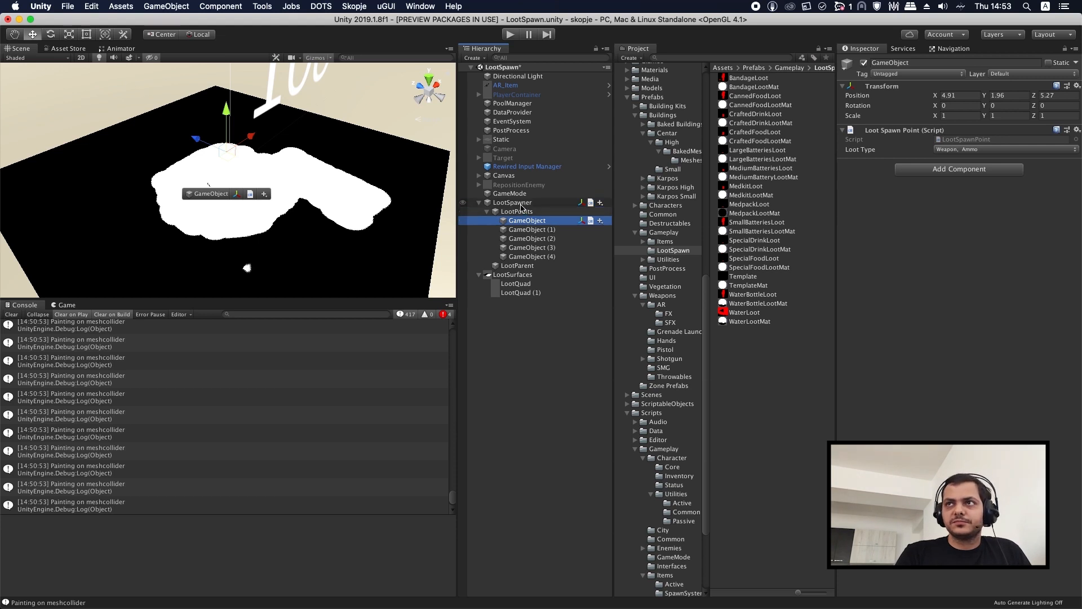
left_click(513, 202)
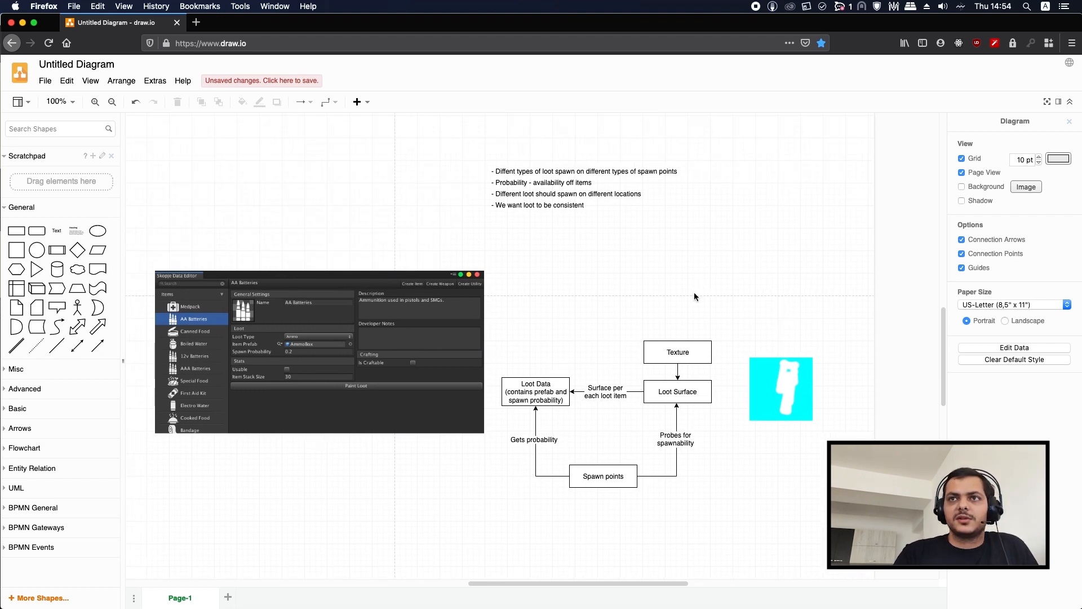
mouse_move(652, 295)
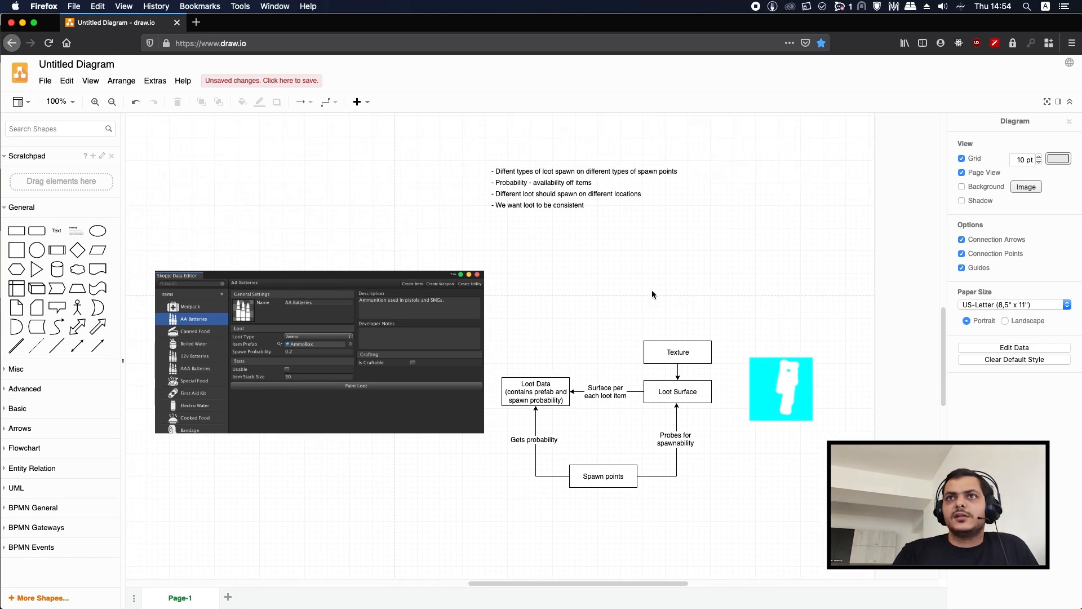
mouse_move(598, 298)
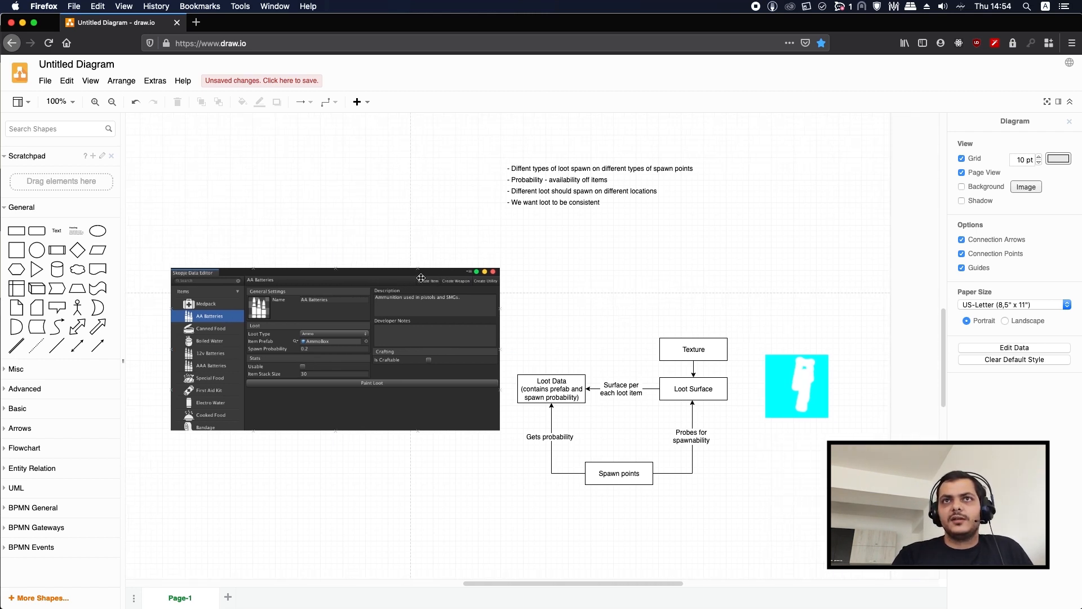
Deselect the Skopje Data Editor screenshot placed left of the loot flow diagram.
left_click(338, 241)
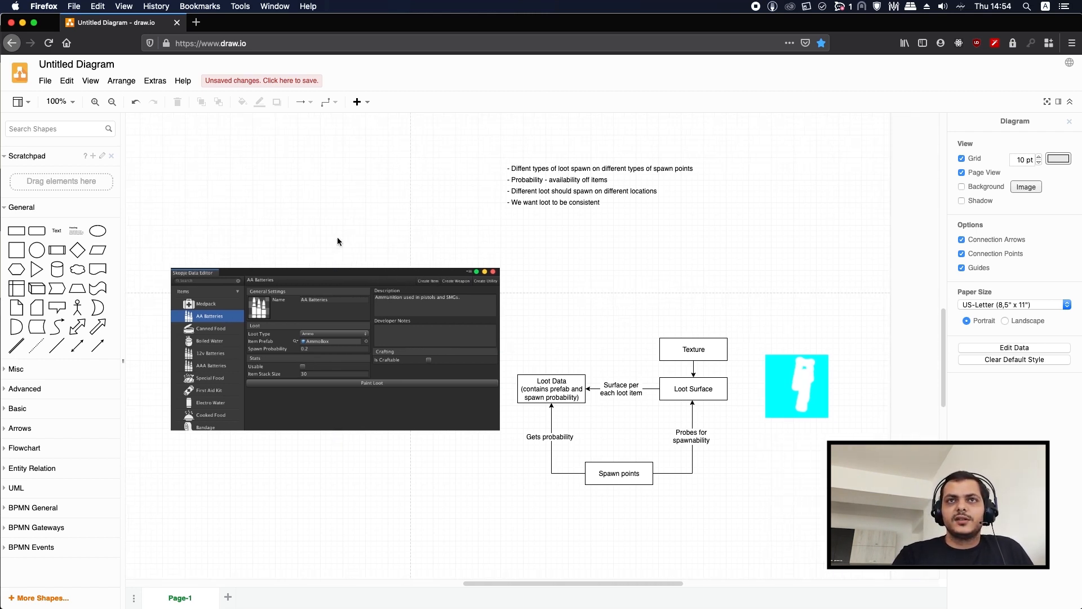